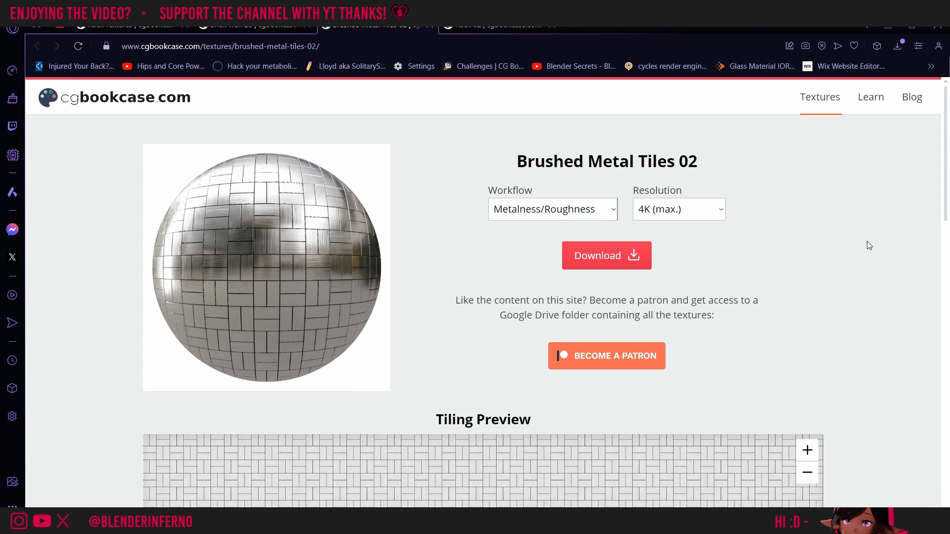
- Download Brushed Metal Tiles 02 as a 4K Metalness/Roughness zip
{"action": "left_click", "coordinate": [677, 209]}
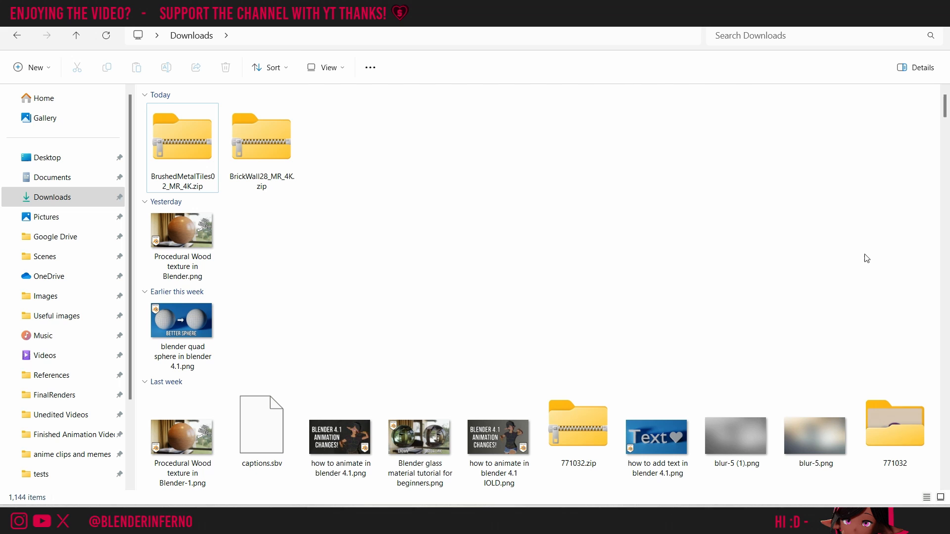
- Extract the metal tiles zip into textures > Tiles > Brushed metal tiles
{"action": "right_click", "coordinate": [182, 137]}
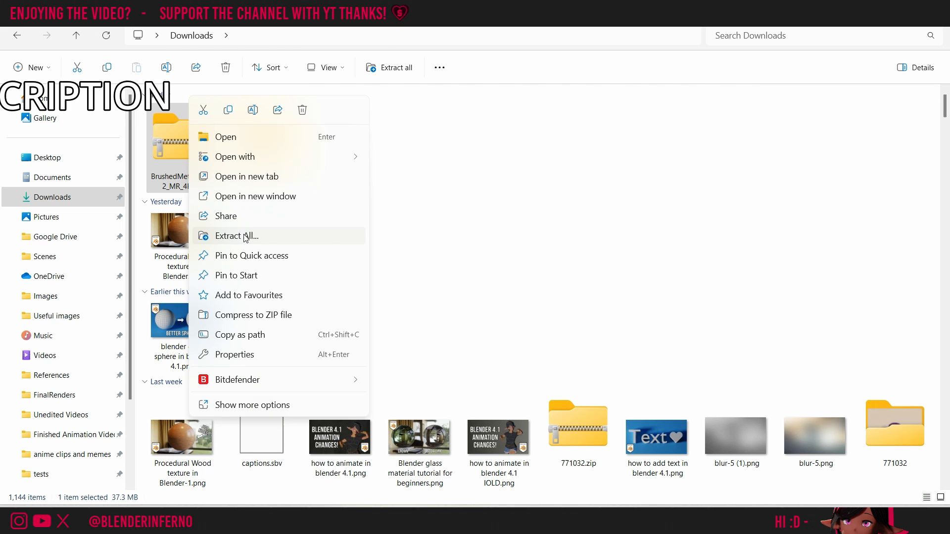
{"action": "left_click", "coordinate": [237, 236]}
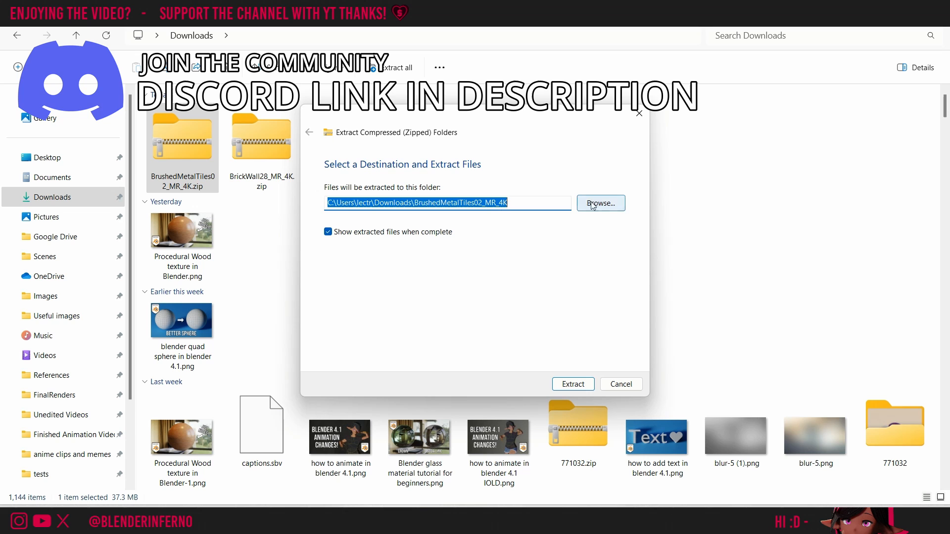
{"action": "left_click", "coordinate": [599, 203]}
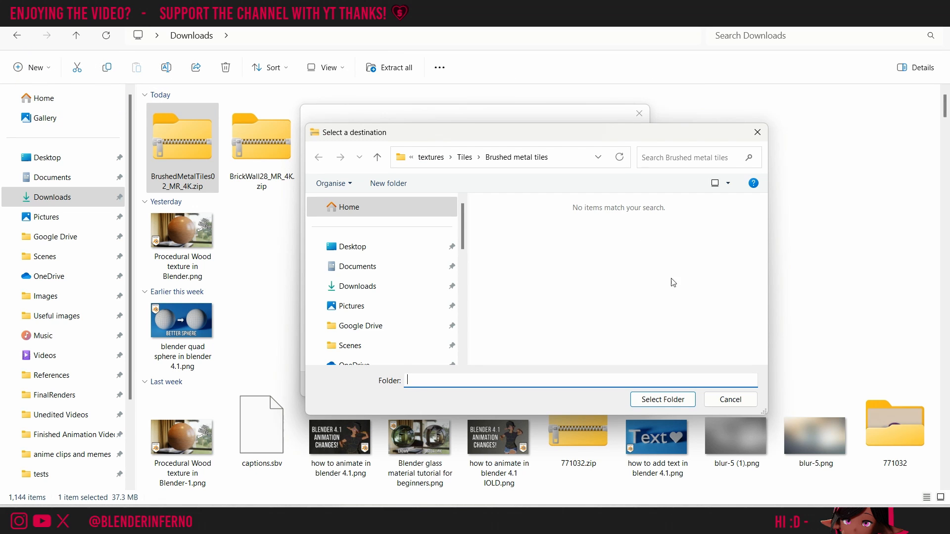
{"action": "mouse_move", "coordinate": [616, 232]}
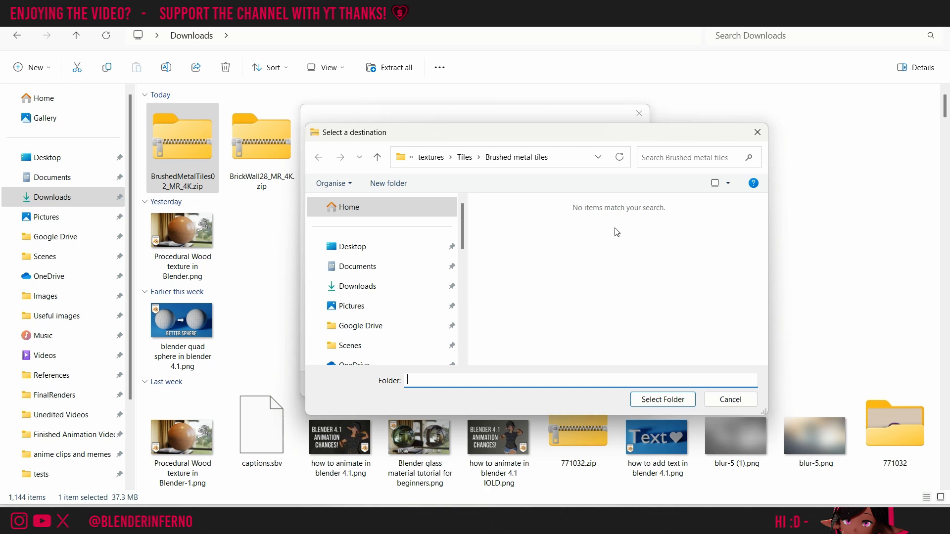
{"action": "mouse_move", "coordinate": [720, 296]}
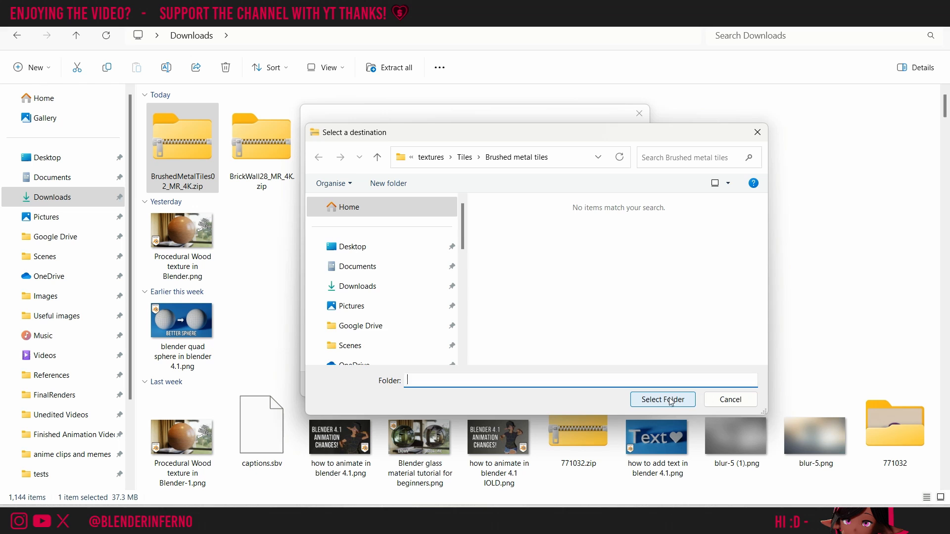
{"action": "left_click", "coordinate": [662, 399]}
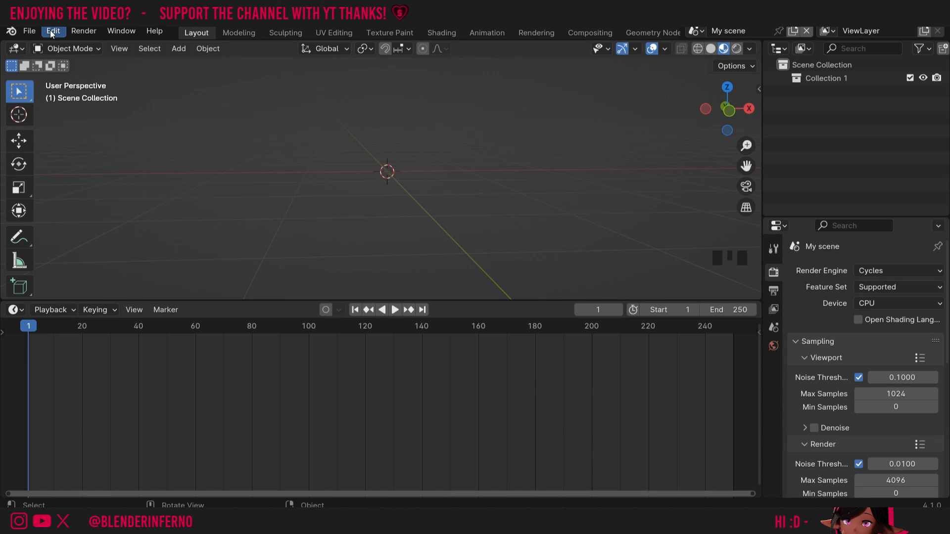
- Search add-ons for 'node', confirm Node Wrangler is enabled, and save preferences
{"action": "left_click", "coordinate": [53, 31]}
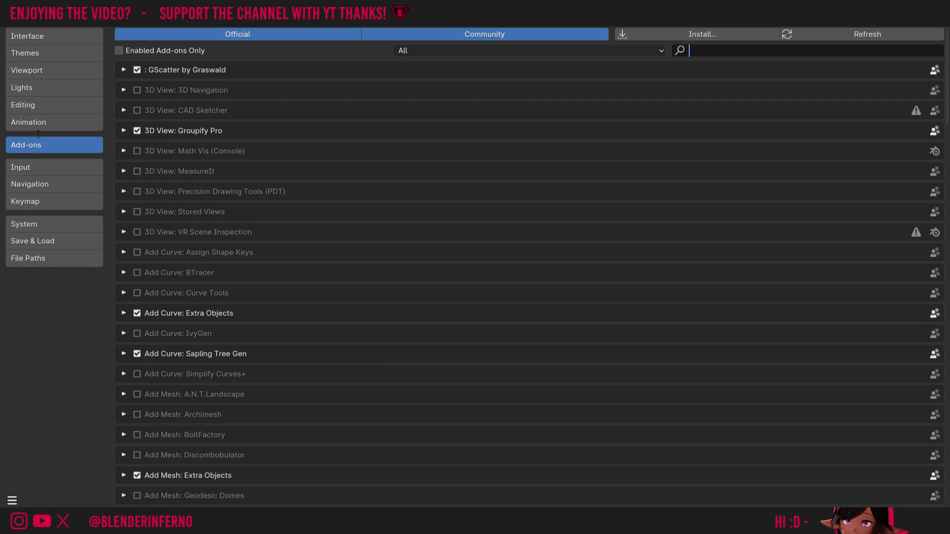
{"action": "mouse_move", "coordinate": [49, 145]}
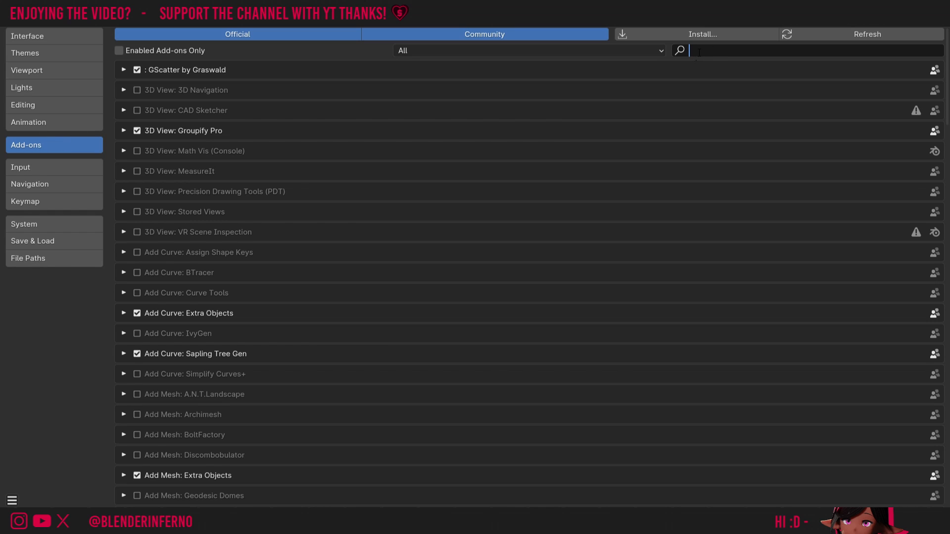
{"action": "type", "text": "node"}
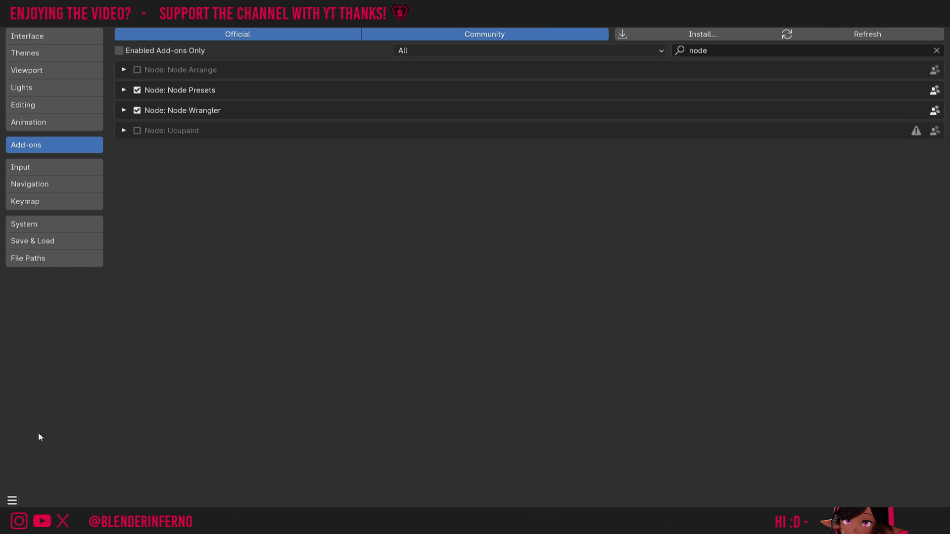
{"action": "left_click", "coordinate": [10, 500]}
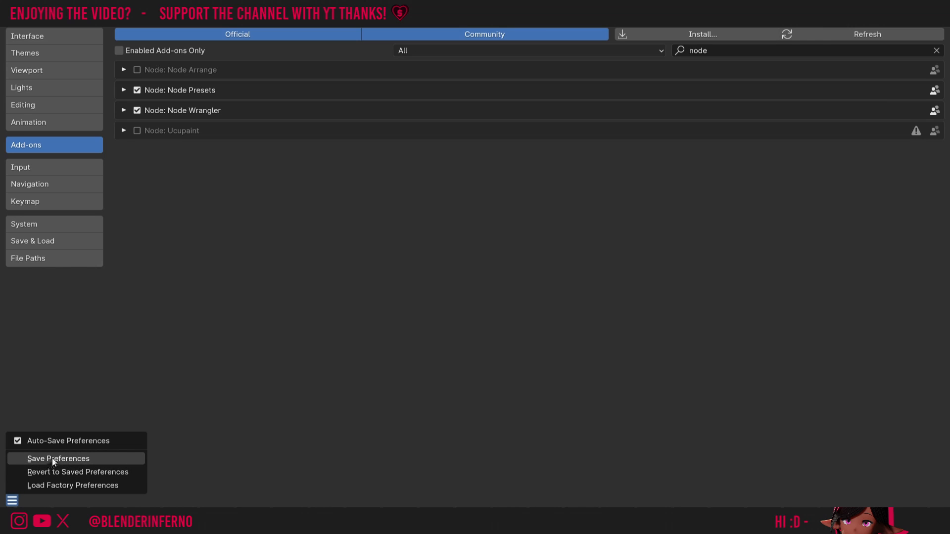
{"action": "left_click", "coordinate": [57, 459]}
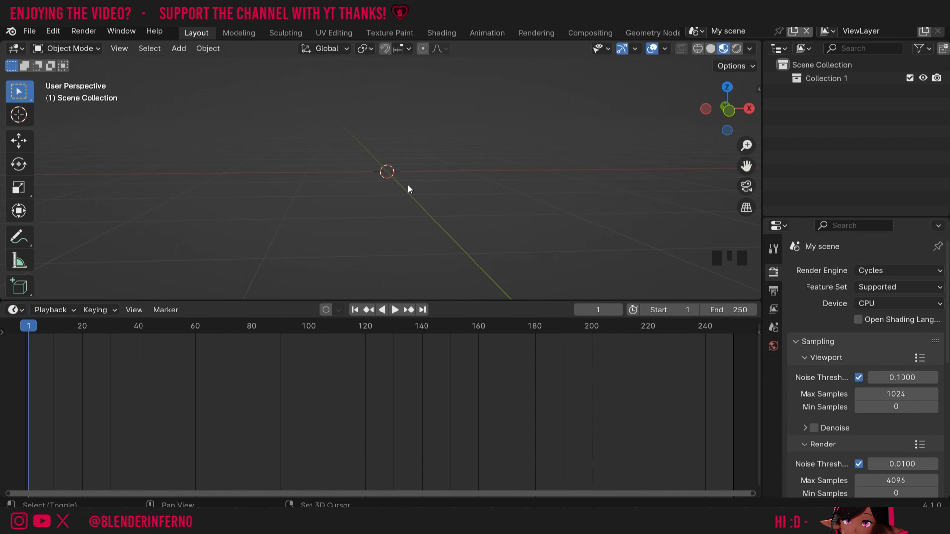
- Add a UV sphere to the scene and expand its creation settings
{"action": "key", "text": "shift+a"}
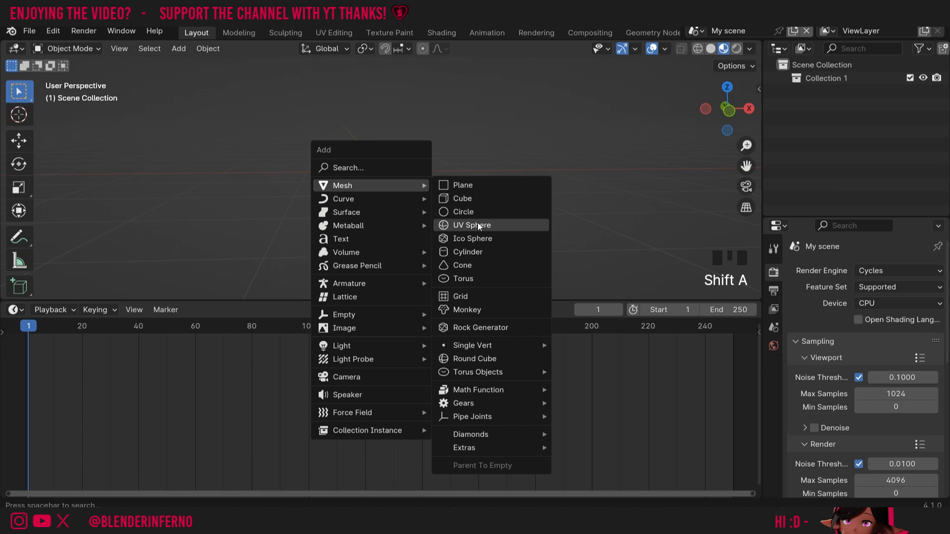
{"action": "left_click", "coordinate": [471, 224]}
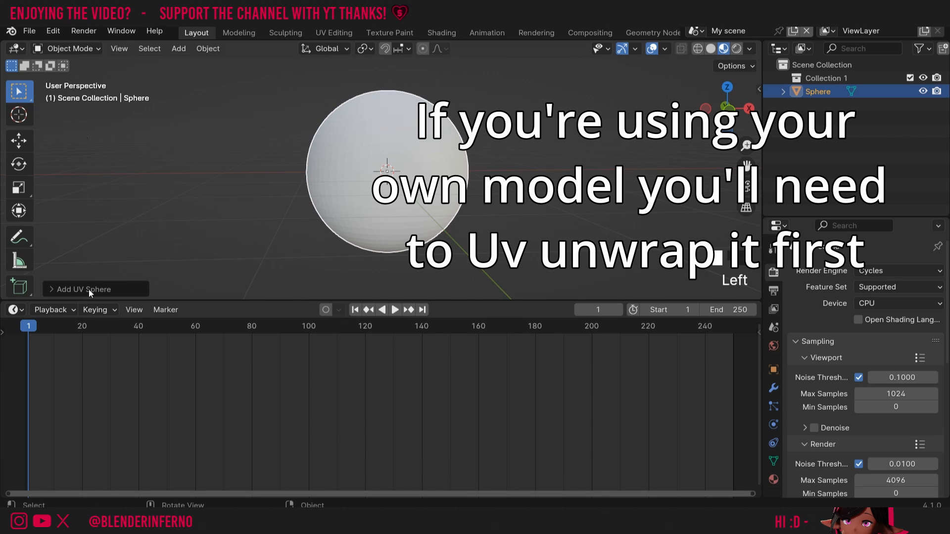
{"action": "left_click", "coordinate": [84, 289]}
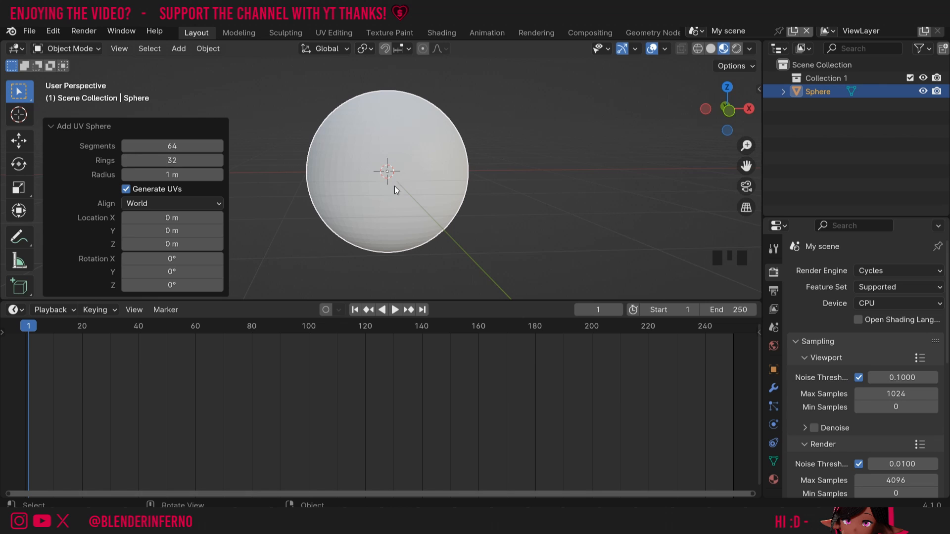
{"action": "mouse_move", "coordinate": [602, 196]}
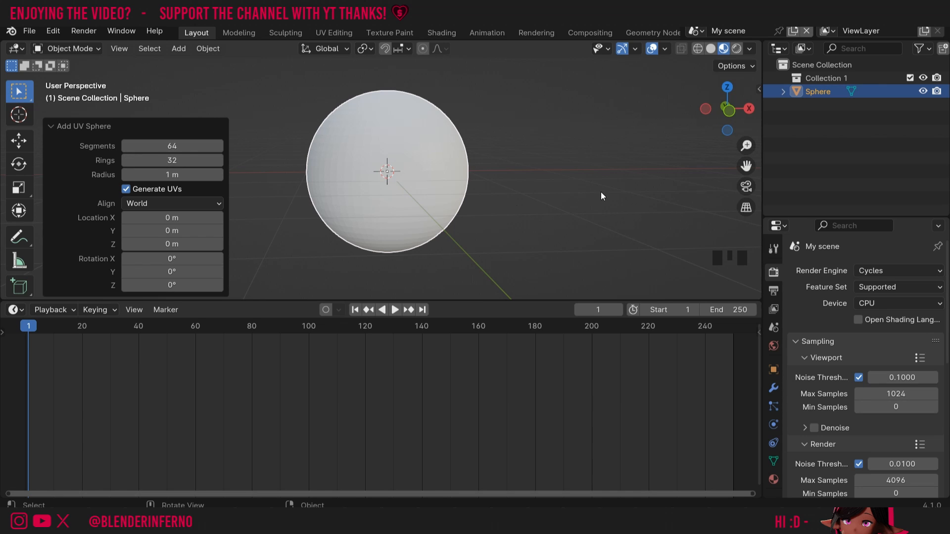
- Shade the sphere smooth and switch the viewport to Material Preview
{"action": "right_click", "coordinate": [388, 169]}
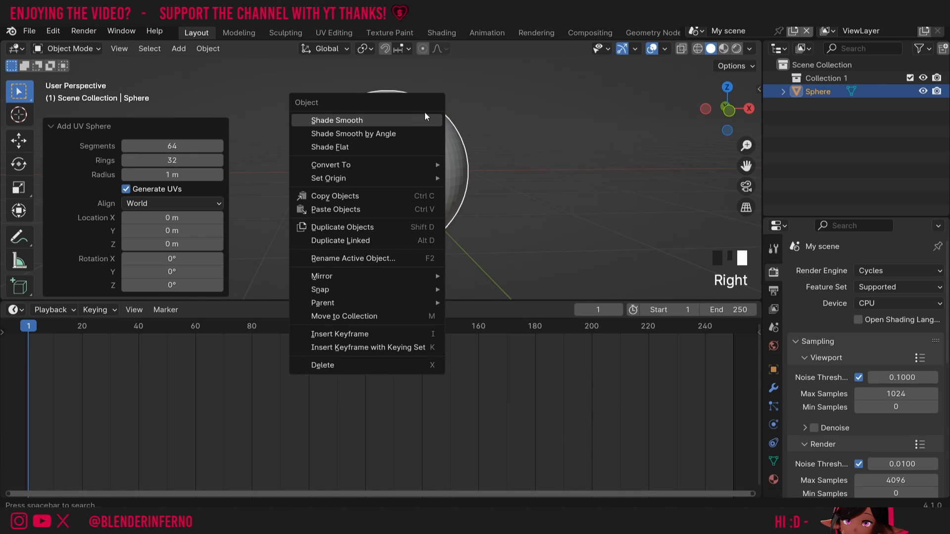
{"action": "left_click", "coordinate": [337, 119]}
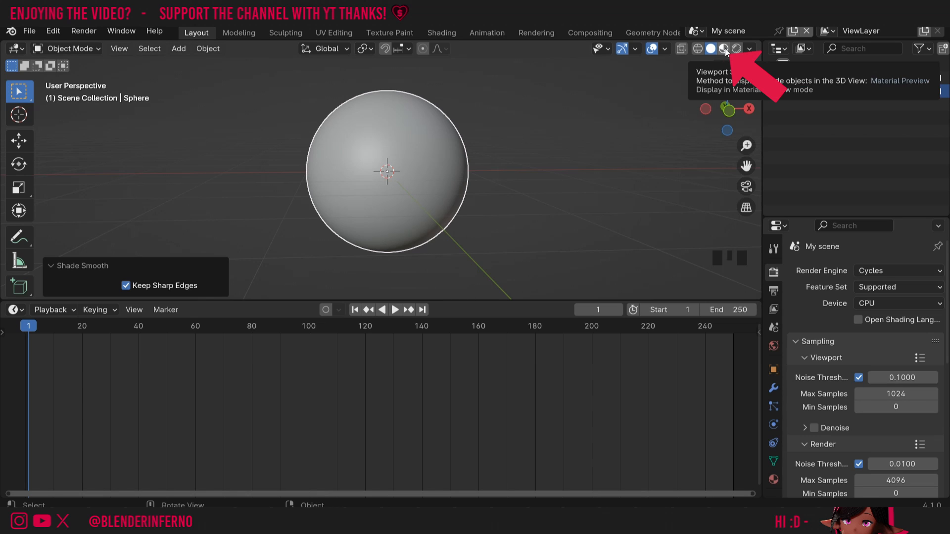
{"action": "left_click", "coordinate": [724, 48]}
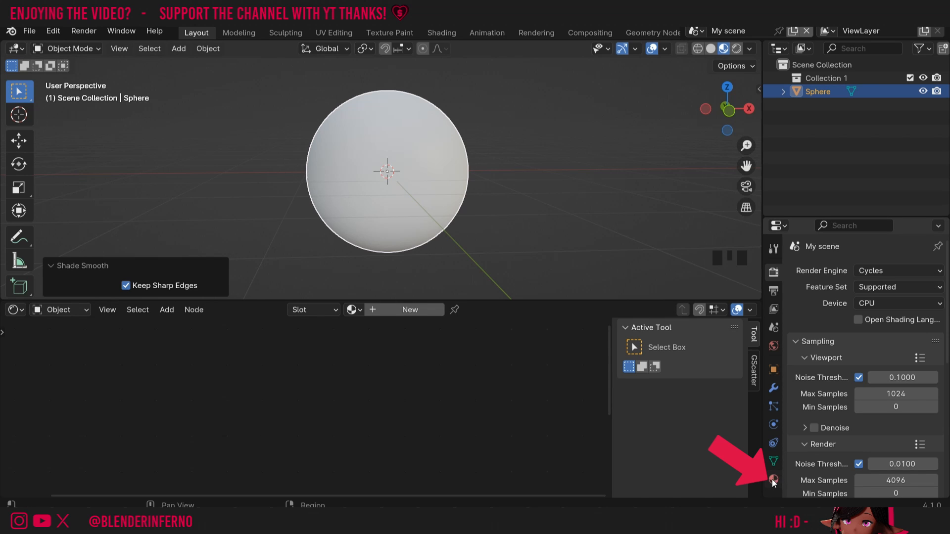
- Create a new material for the sphere in Material Properties
{"action": "left_click", "coordinate": [773, 480]}
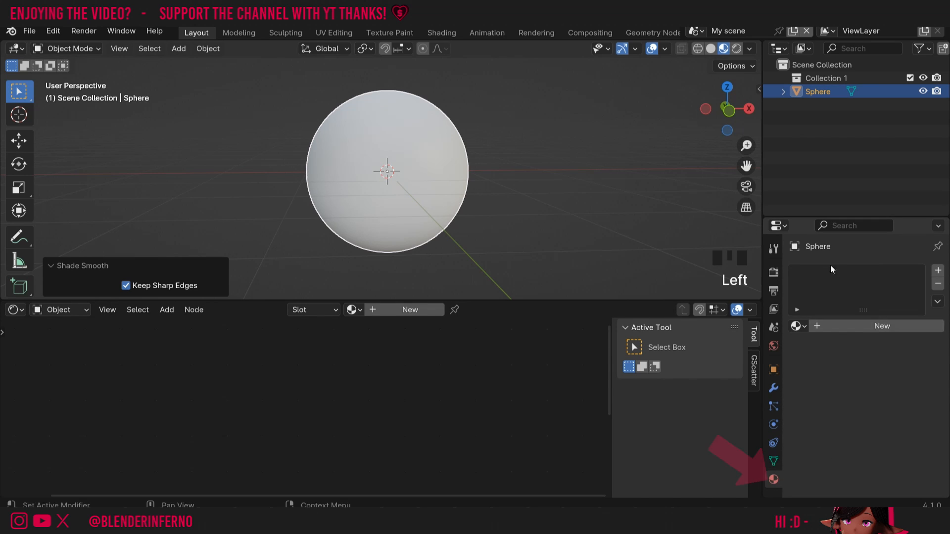
{"action": "mouse_move", "coordinate": [627, 288]}
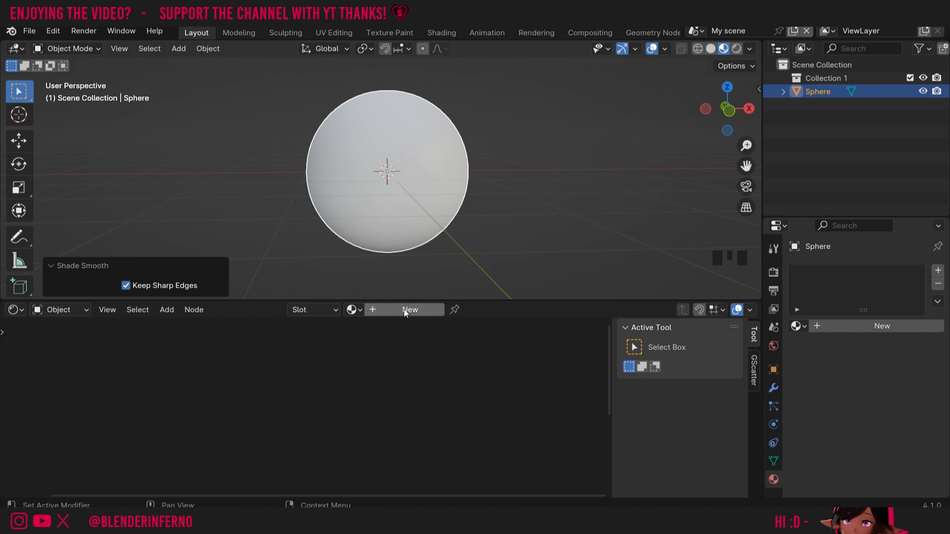
{"action": "left_click", "coordinate": [409, 309]}
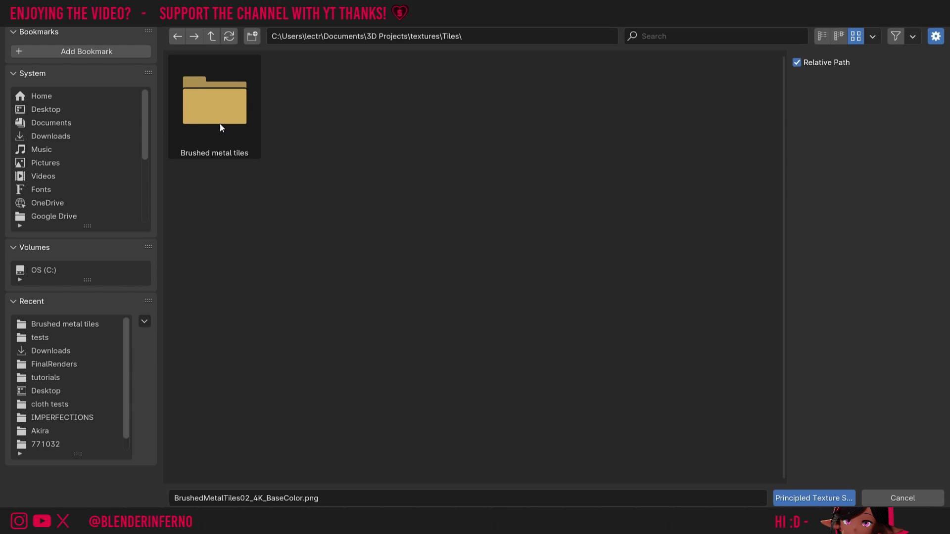
- Open the Brushed metal tiles folder and settle on the BaseColor image
{"action": "double_click", "coordinate": [213, 103]}
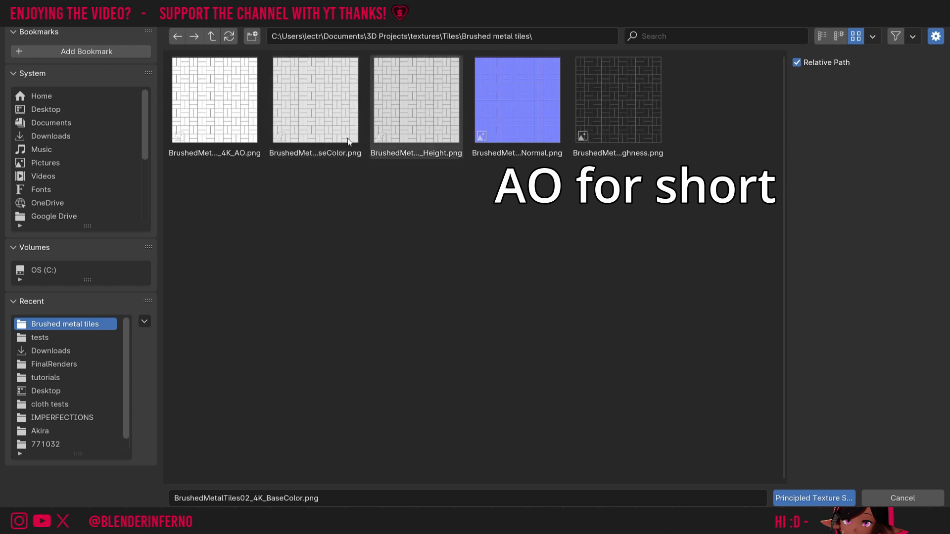
{"action": "left_click", "coordinate": [315, 100]}
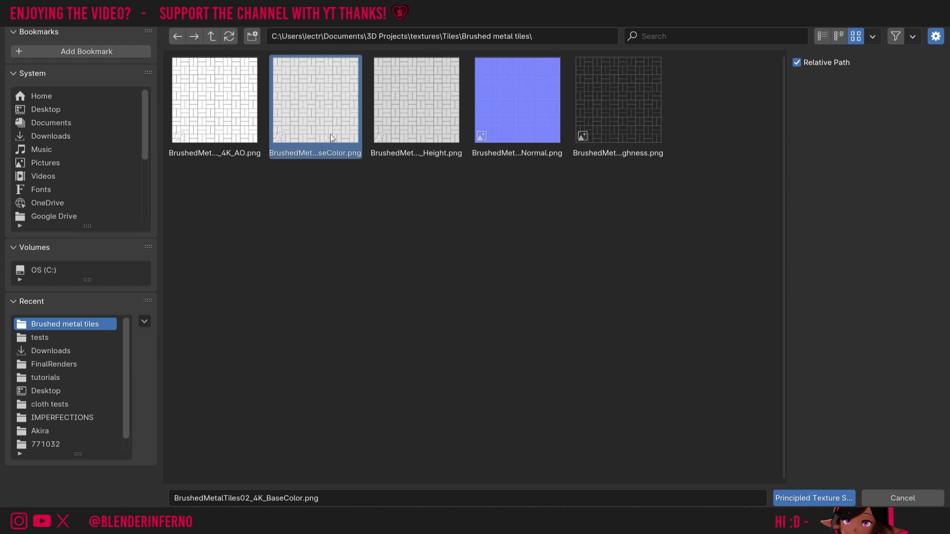
{"action": "left_click", "coordinate": [517, 100]}
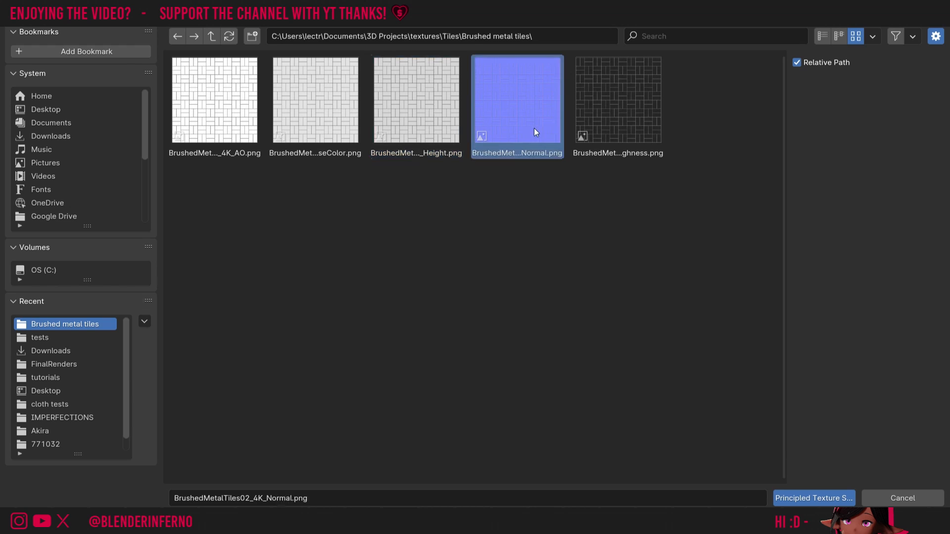
{"action": "left_click", "coordinate": [618, 100]}
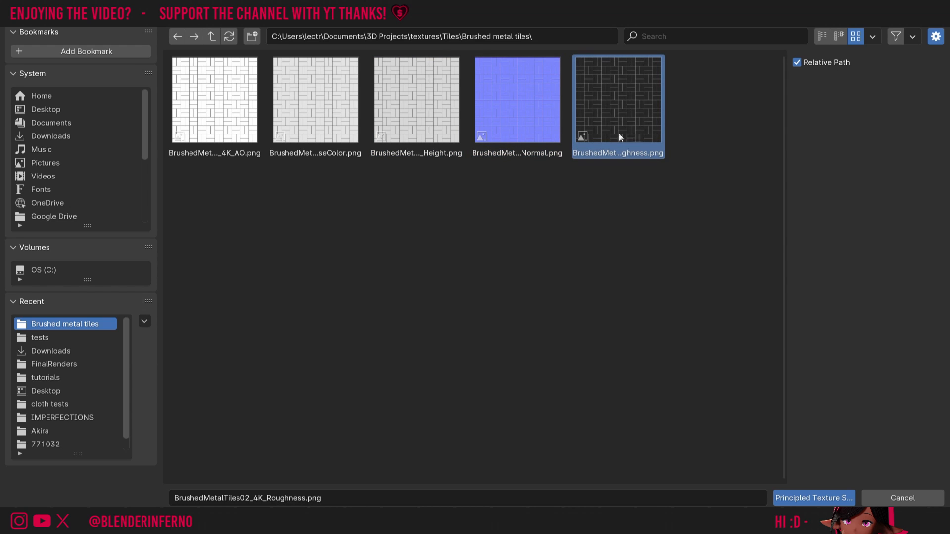
{"action": "mouse_move", "coordinate": [603, 139]}
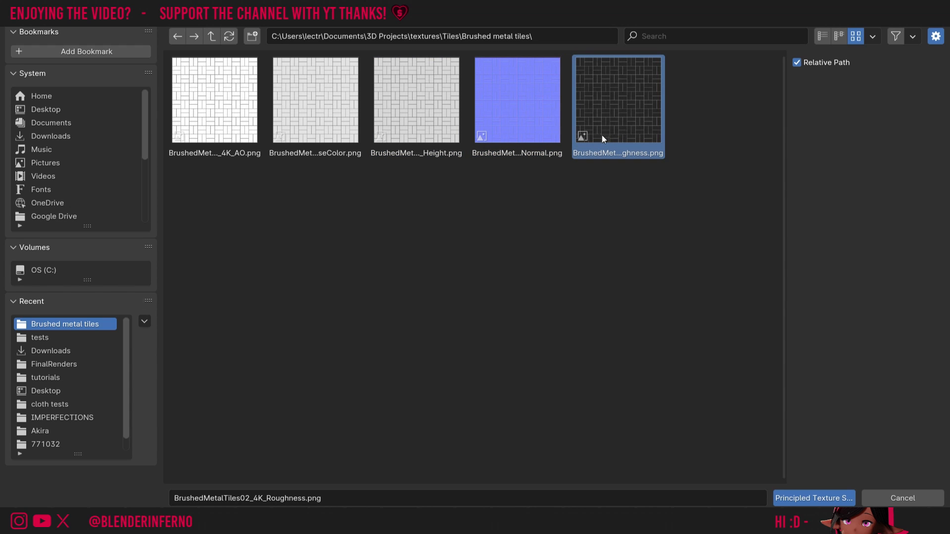
{"action": "mouse_move", "coordinate": [640, 159]}
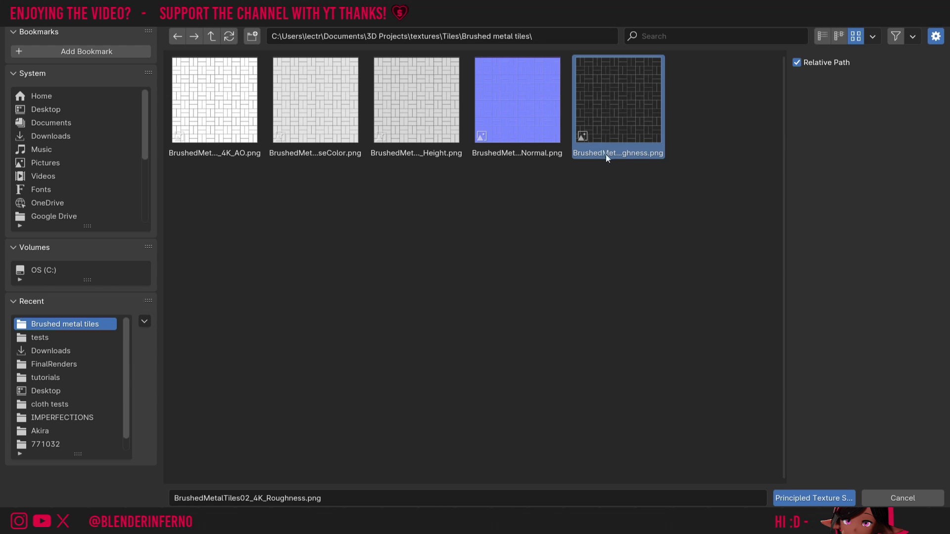
{"action": "left_click", "coordinate": [315, 100]}
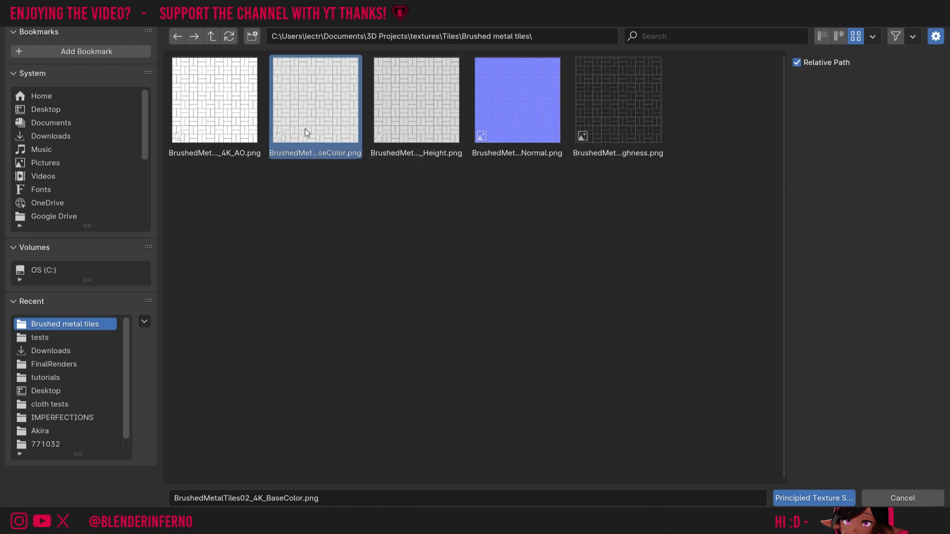
{"action": "mouse_move", "coordinate": [347, 144]}
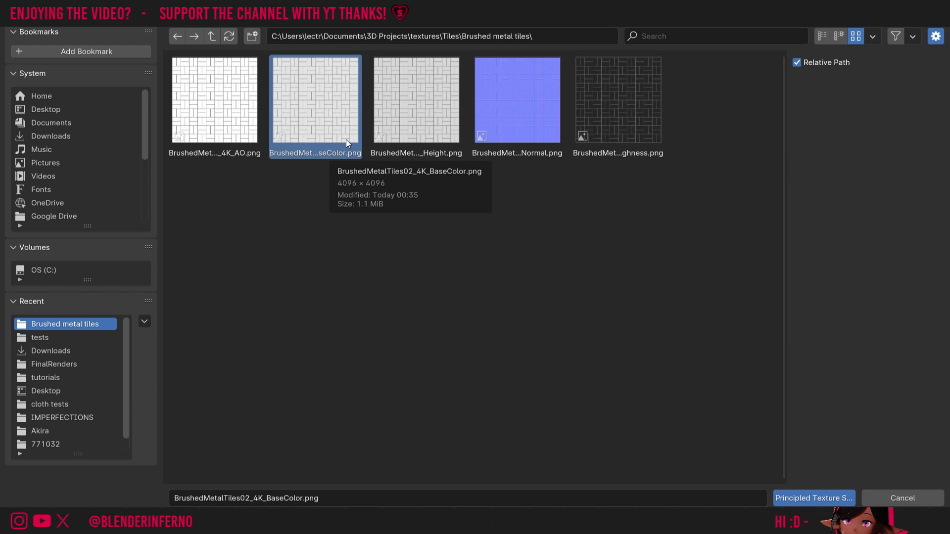
{"action": "mouse_move", "coordinate": [349, 223]}
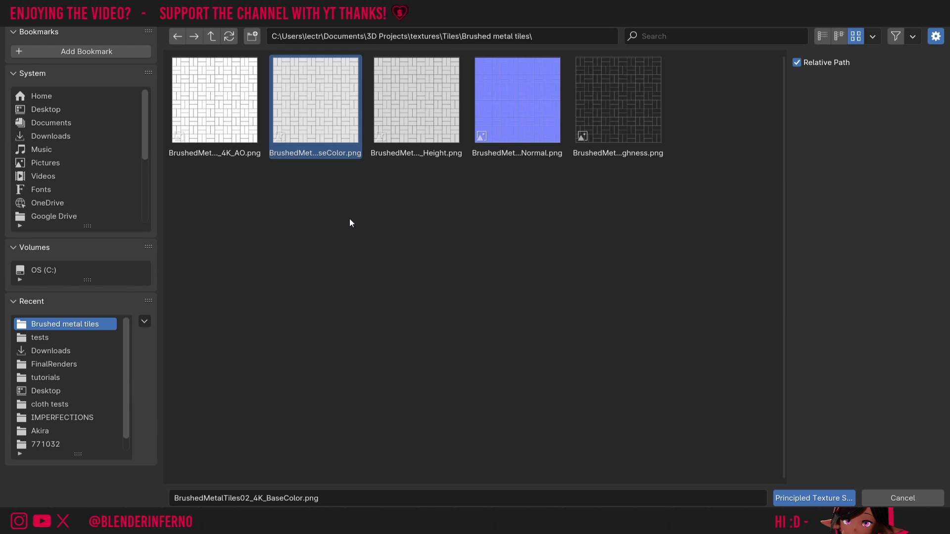
{"action": "mouse_move", "coordinate": [445, 144]}
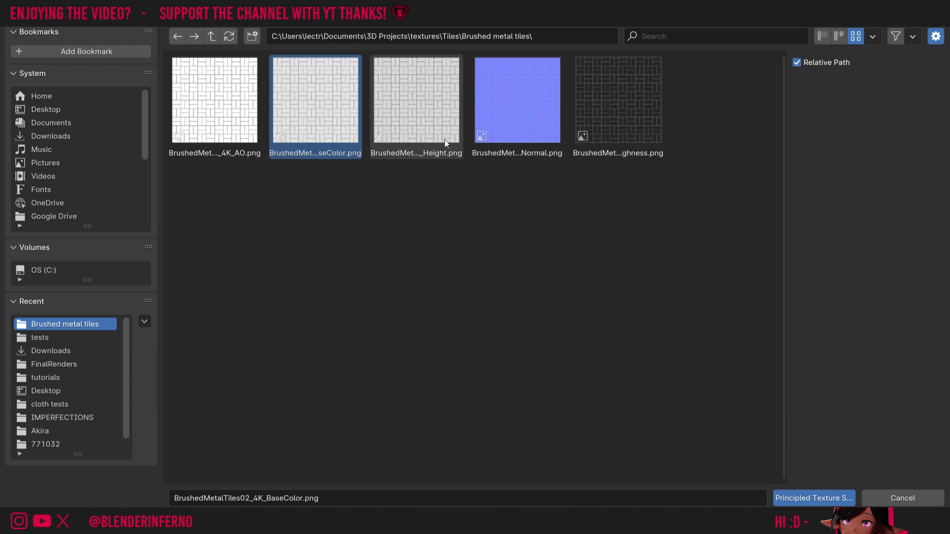
{"action": "mouse_move", "coordinate": [354, 140]}
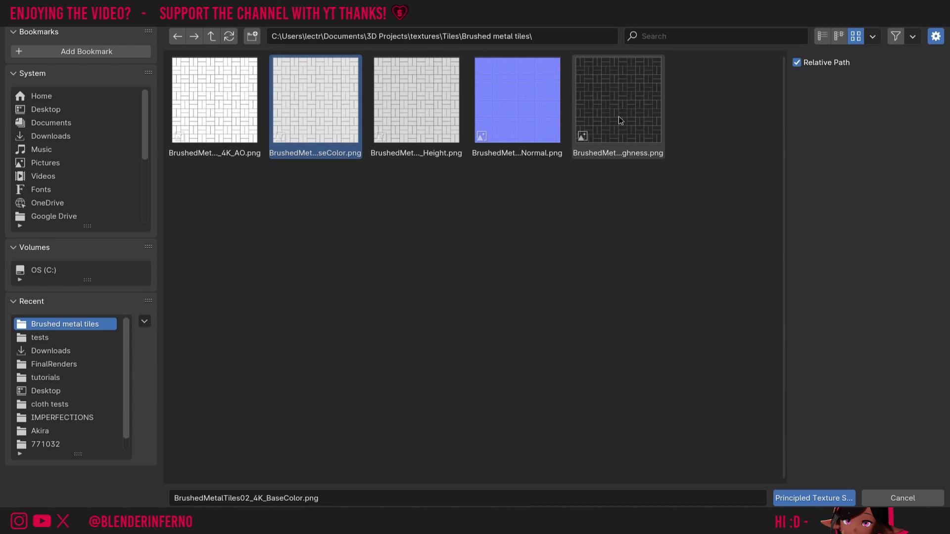
- Add the Roughness and Normal PNGs to the selection and import all three maps
{"action": "left_click", "coordinate": [618, 100]}
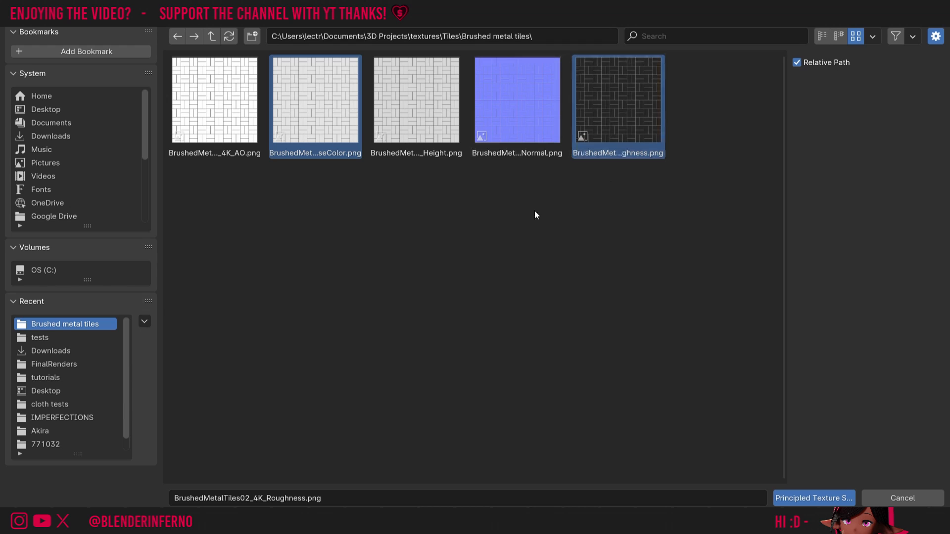
{"action": "mouse_move", "coordinate": [684, 210]}
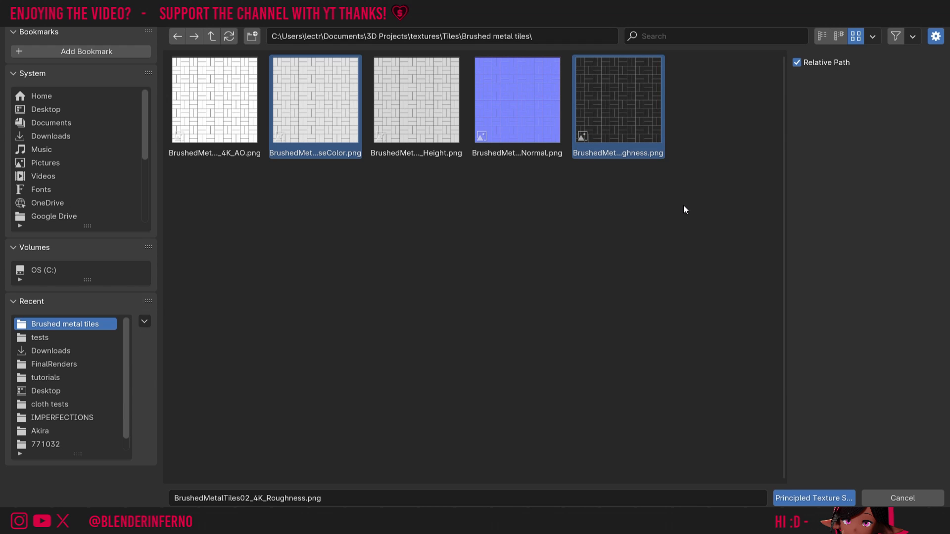
{"action": "mouse_move", "coordinate": [567, 147]}
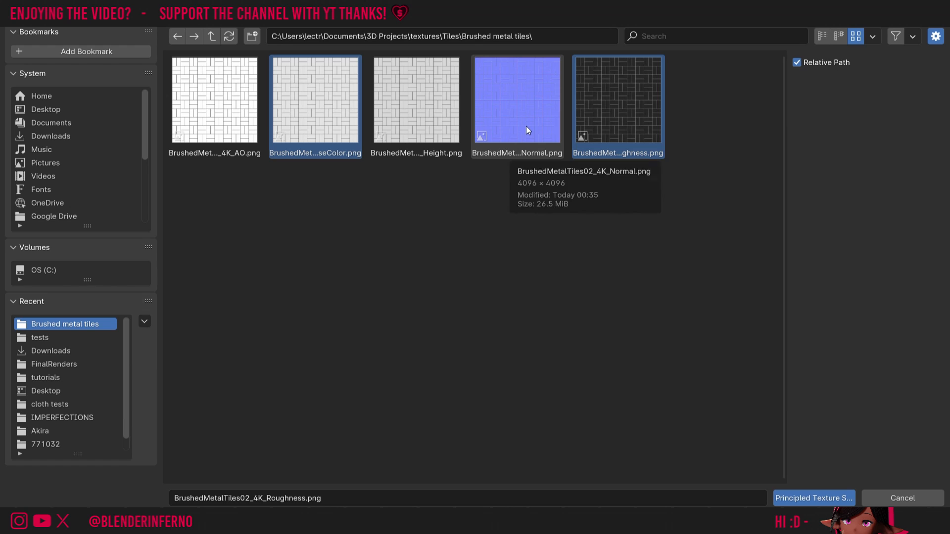
{"action": "left_click", "coordinate": [516, 100]}
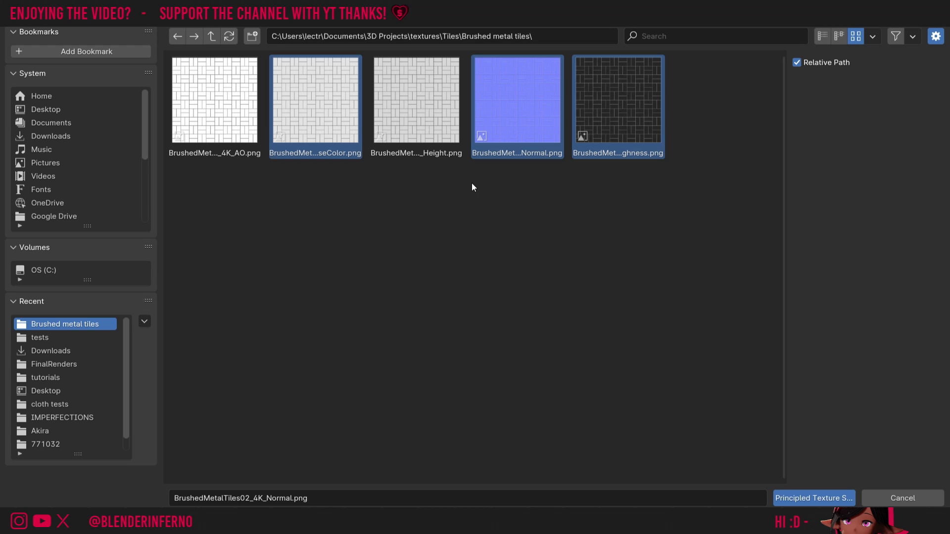
{"action": "mouse_move", "coordinate": [527, 256]}
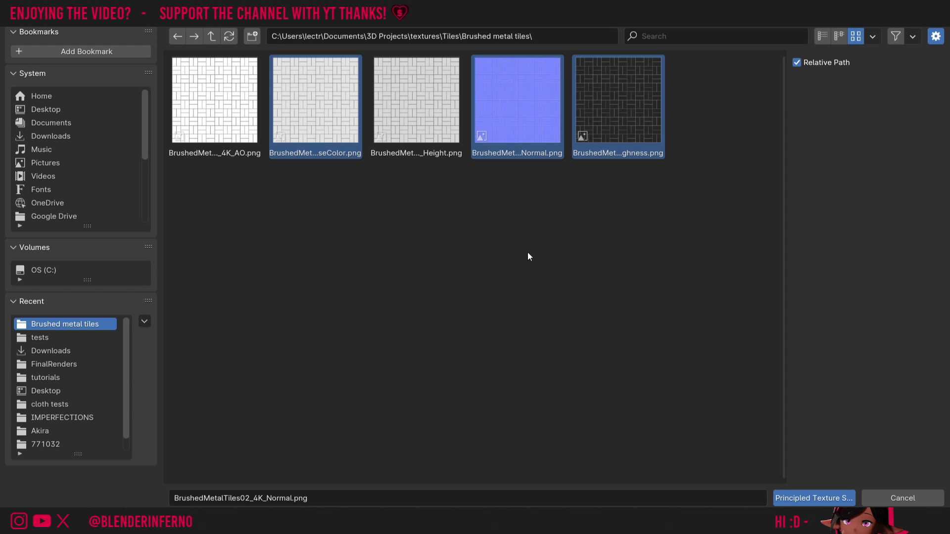
{"action": "mouse_move", "coordinate": [597, 255]}
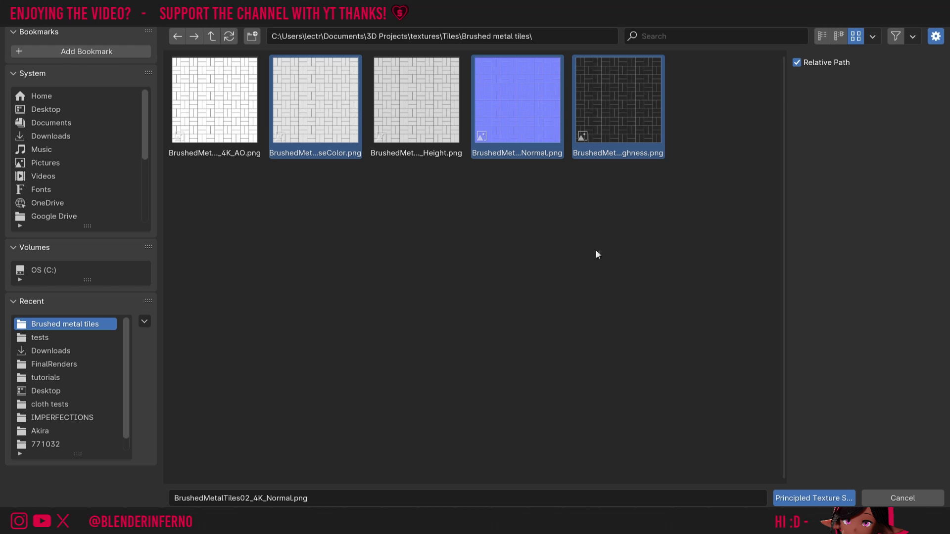
{"action": "mouse_move", "coordinate": [843, 442]}
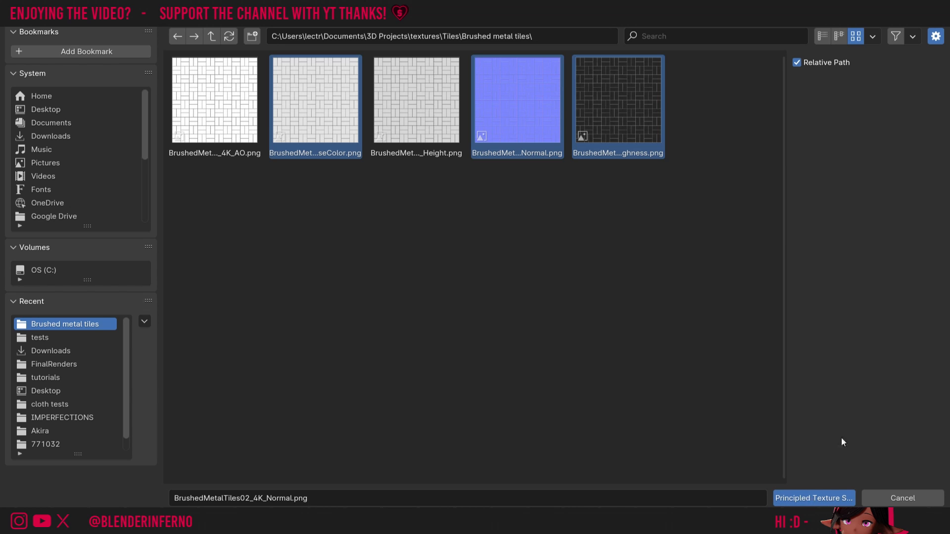
{"action": "left_click", "coordinate": [813, 498]}
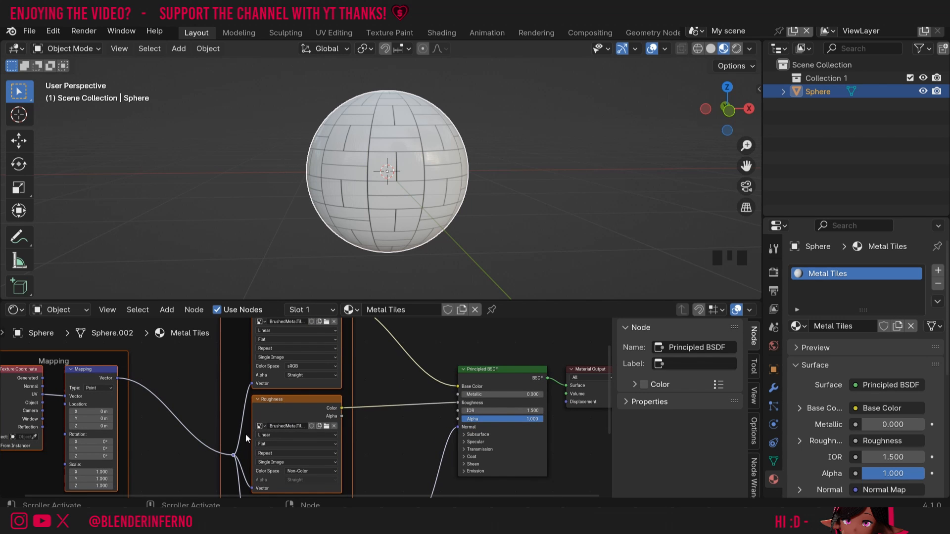
{"action": "mouse_move", "coordinate": [400, 434]}
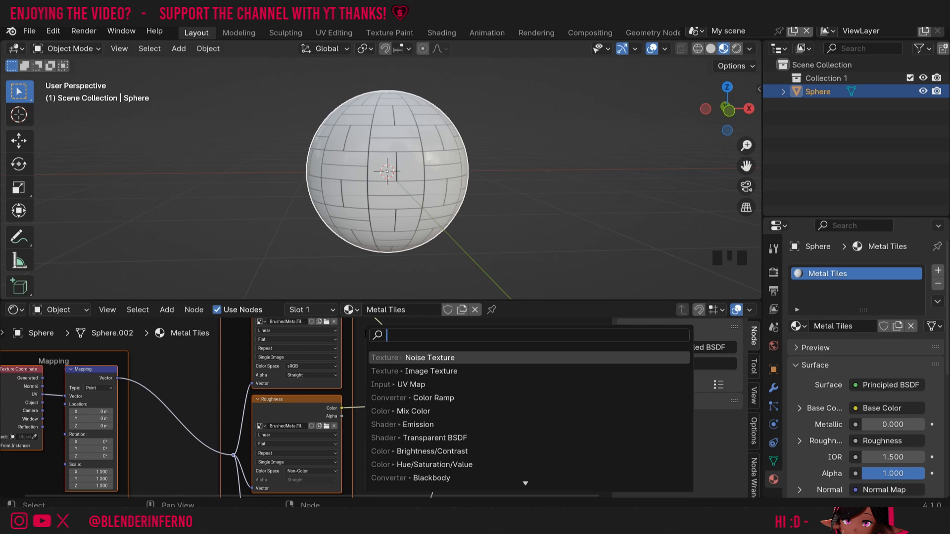
{"action": "type", "text": "inv"}
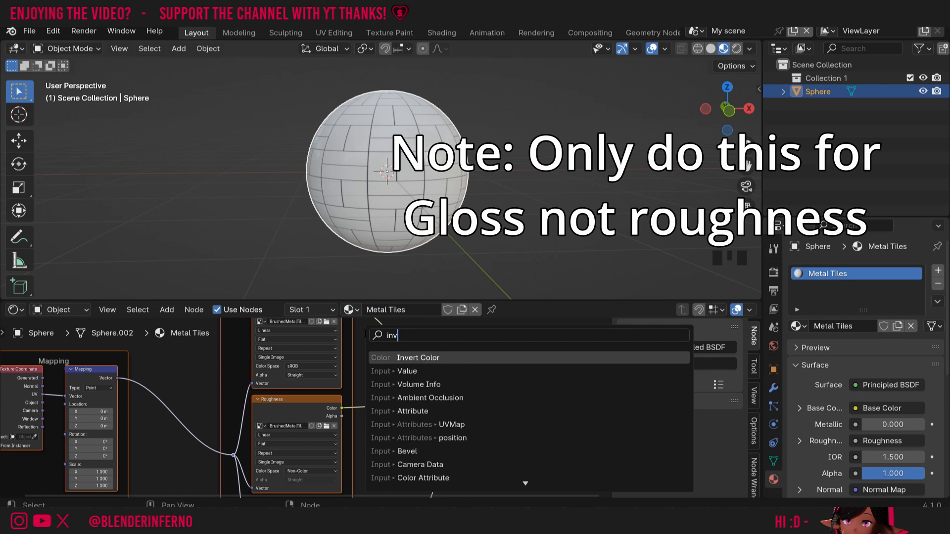
{"action": "left_click", "coordinate": [417, 357]}
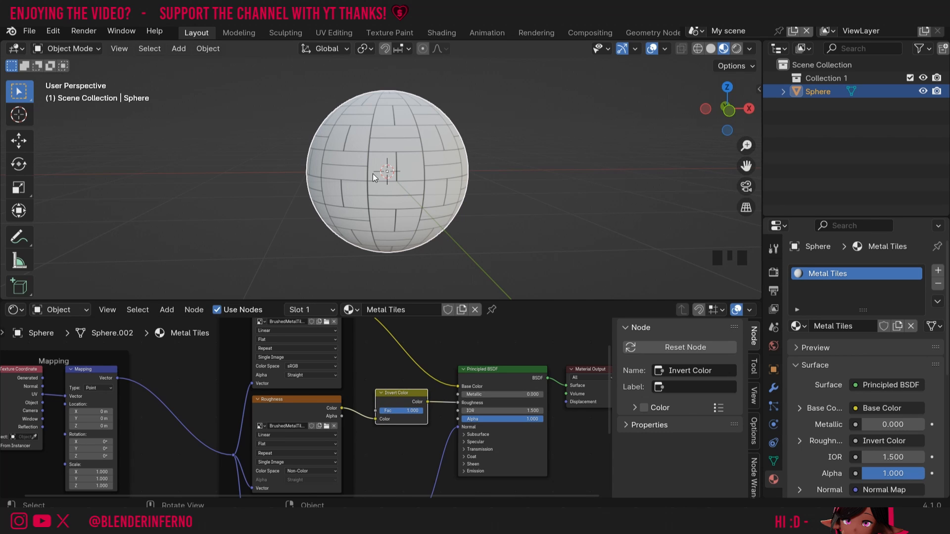
{"action": "mouse_move", "coordinate": [289, 416]}
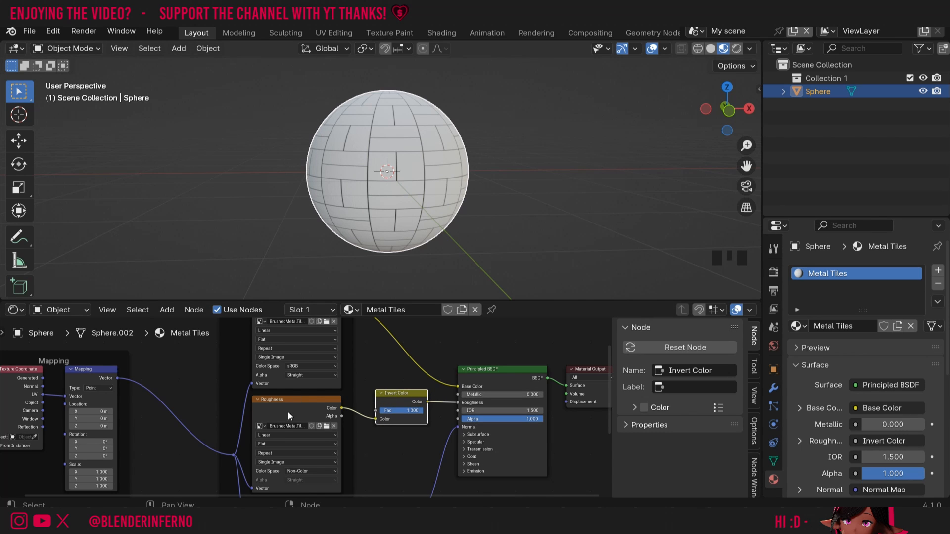
{"action": "mouse_move", "coordinate": [405, 449]}
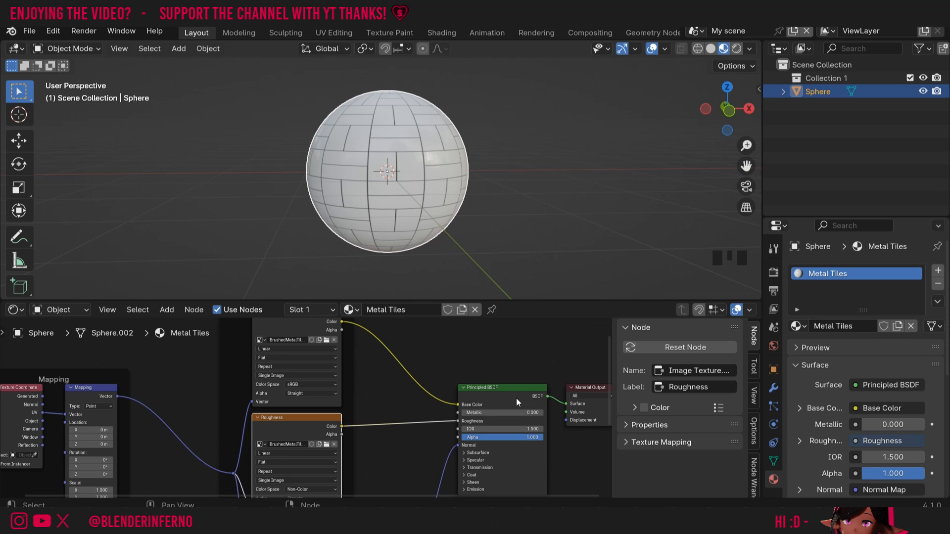
{"action": "mouse_move", "coordinate": [451, 213]}
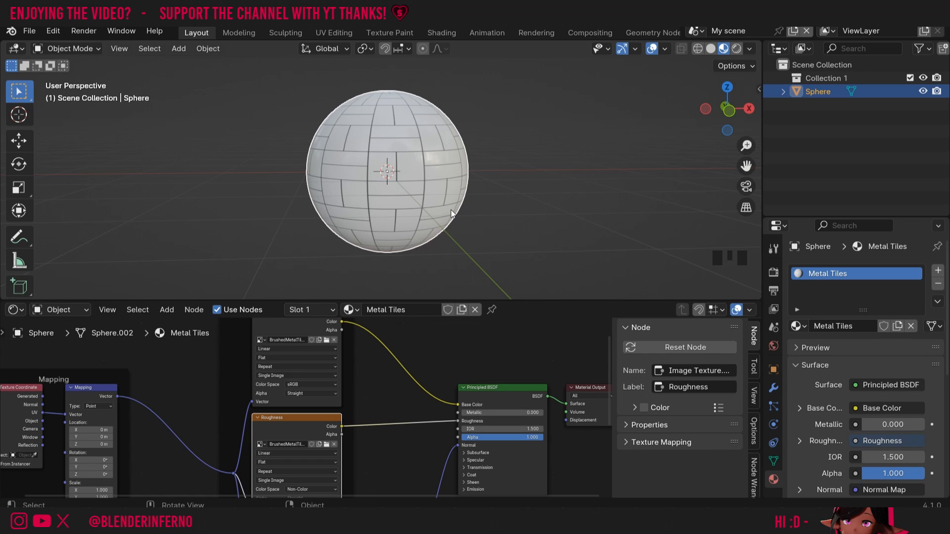
{"action": "mouse_move", "coordinate": [477, 170]}
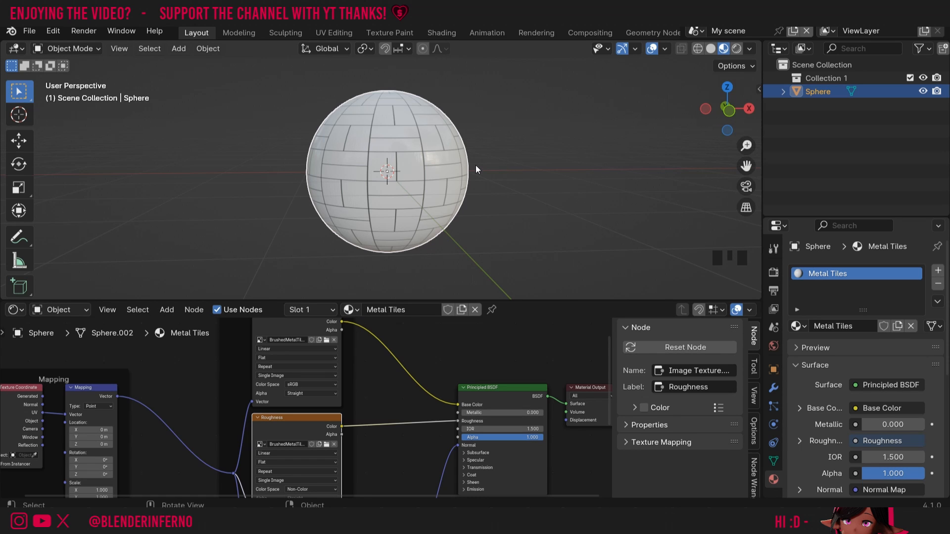
{"action": "mouse_move", "coordinate": [474, 388]}
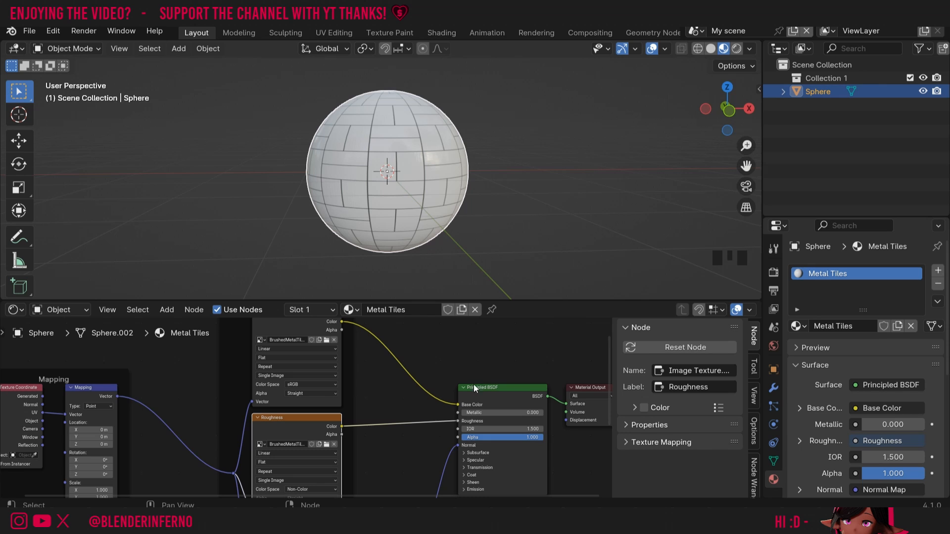
{"action": "mouse_move", "coordinate": [449, 385]}
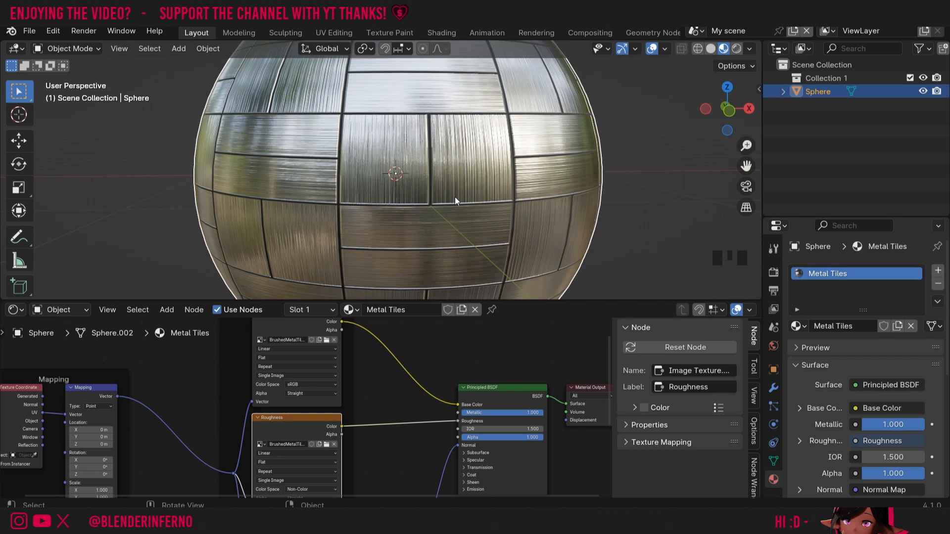
{"action": "mouse_move", "coordinate": [732, 276]}
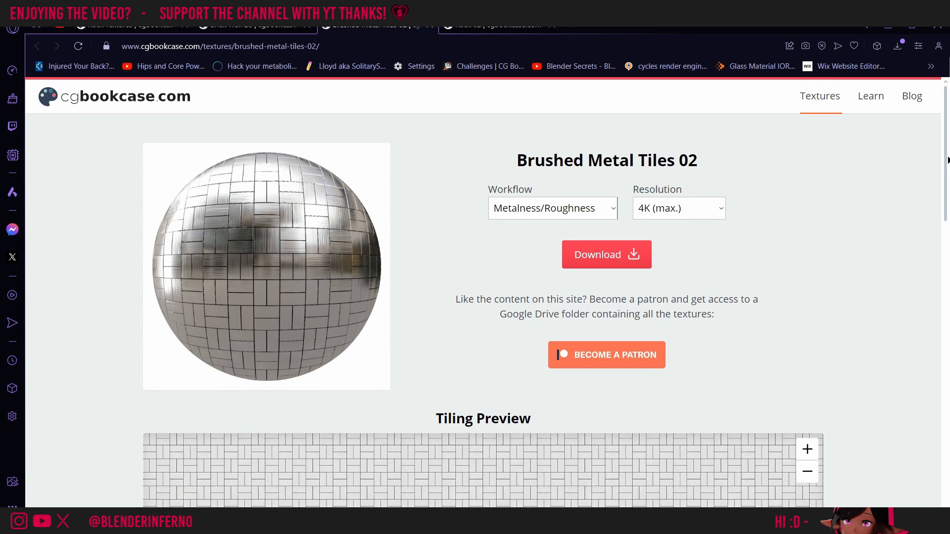
- Scroll the cgbookcase page down to the Metalness/Roughness texture map list
{"action": "scroll", "scroll_direction": "down", "scroll_amount": 3}
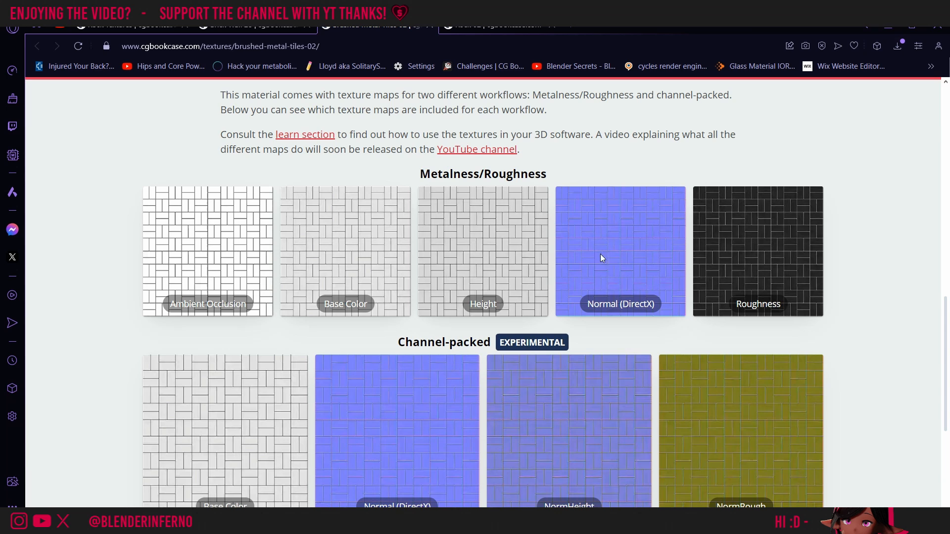
{"action": "mouse_move", "coordinate": [654, 305]}
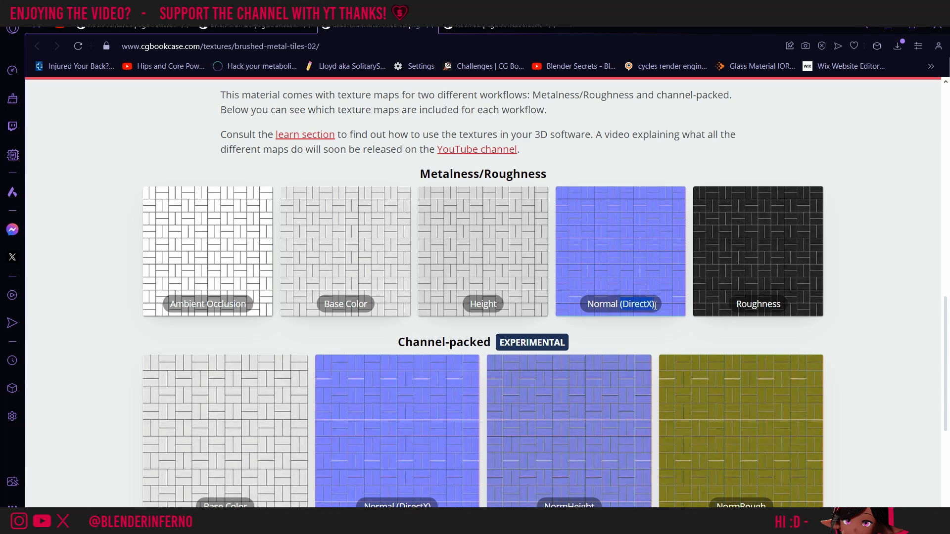
{"action": "mouse_move", "coordinate": [667, 335]}
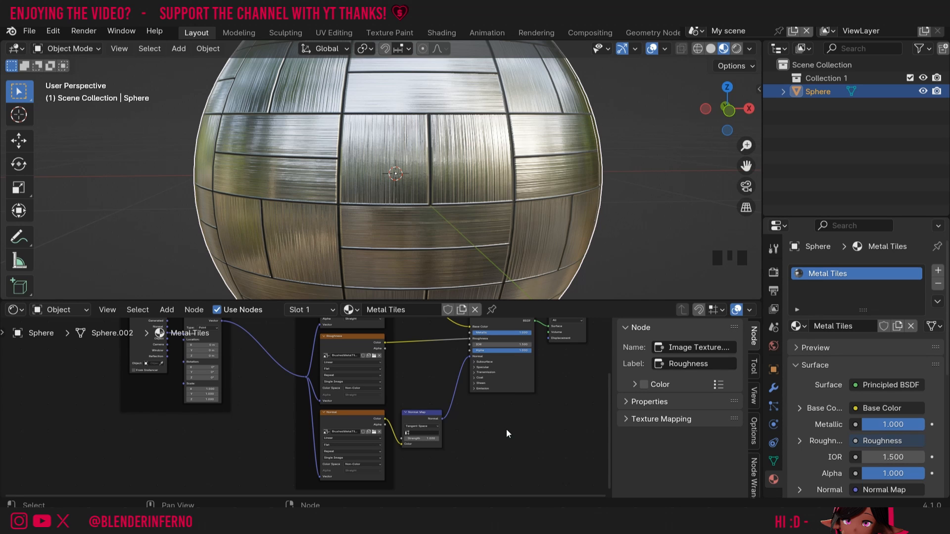
{"action": "mouse_move", "coordinate": [586, 468]}
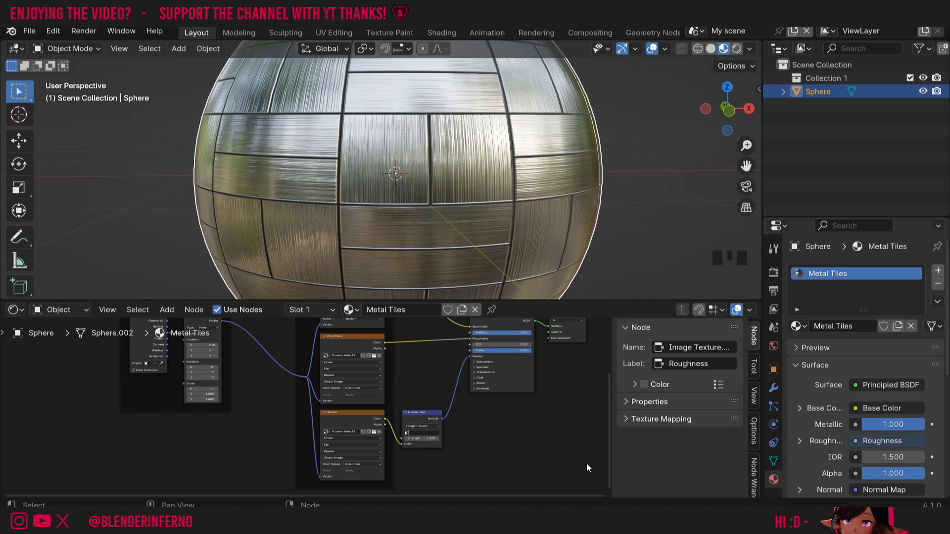
{"action": "mouse_move", "coordinate": [583, 472]}
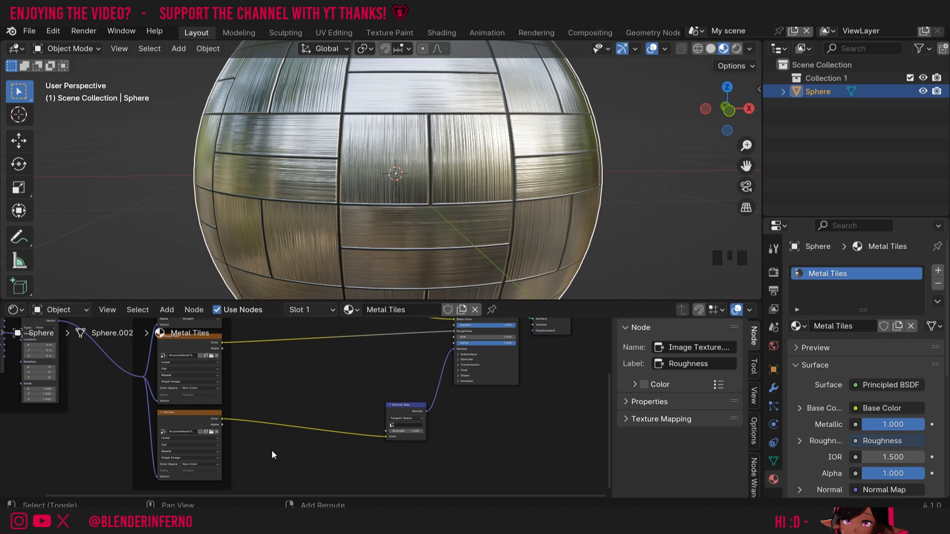
- Add Separate Color and Combine Color nodes to the normal texture chain
{"action": "key", "text": "shift+a"}
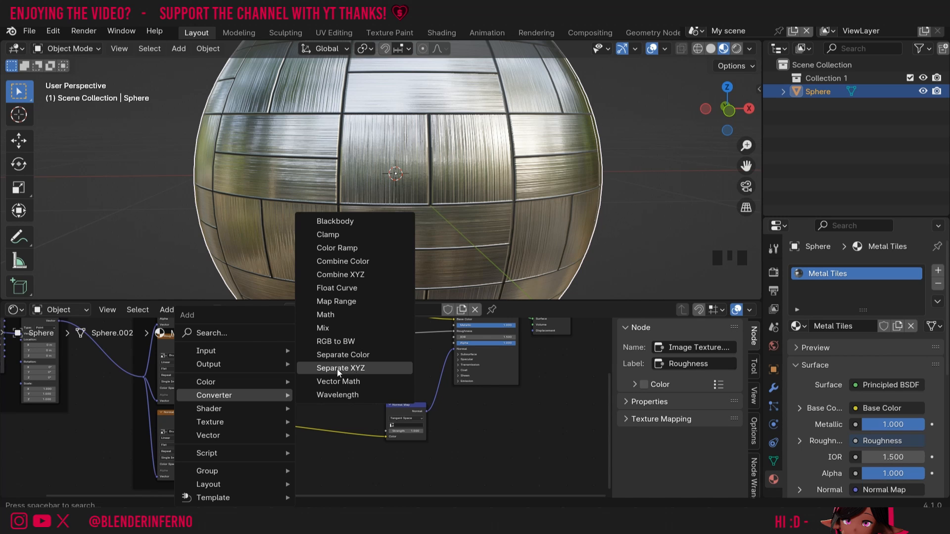
{"action": "mouse_move", "coordinate": [357, 373]}
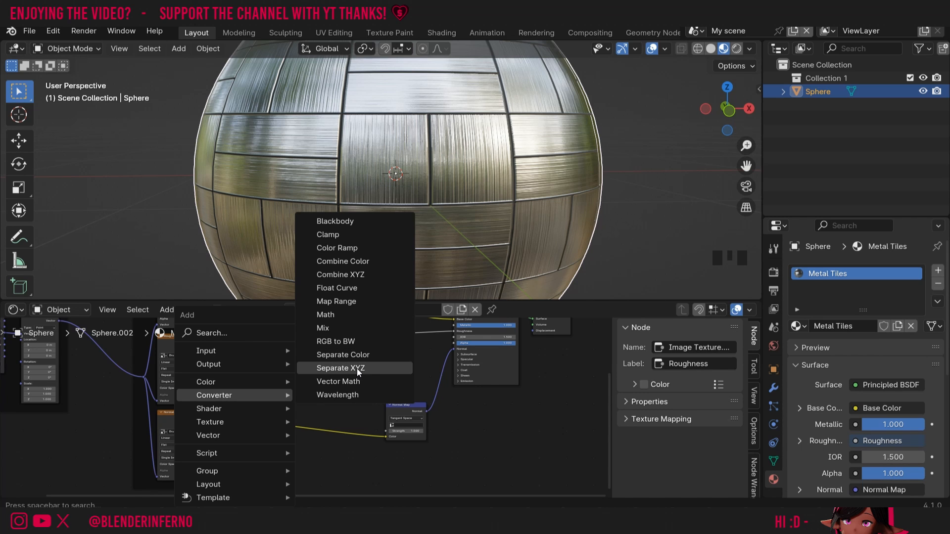
{"action": "mouse_move", "coordinate": [361, 372]}
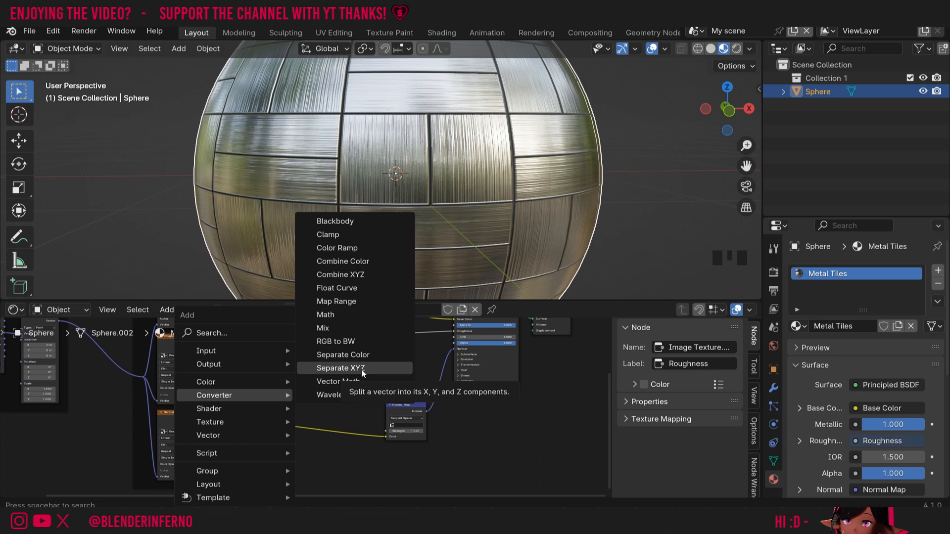
{"action": "mouse_move", "coordinate": [350, 355]}
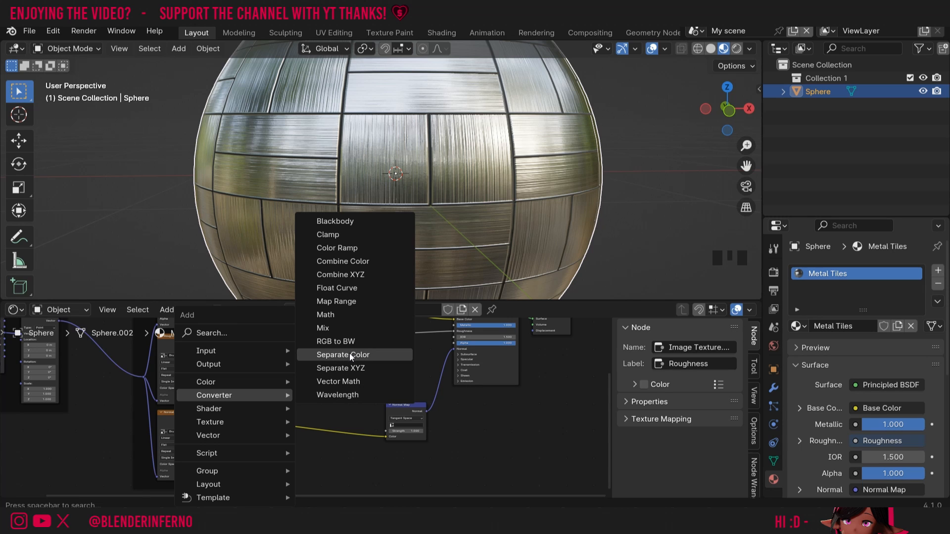
{"action": "left_click", "coordinate": [343, 354]}
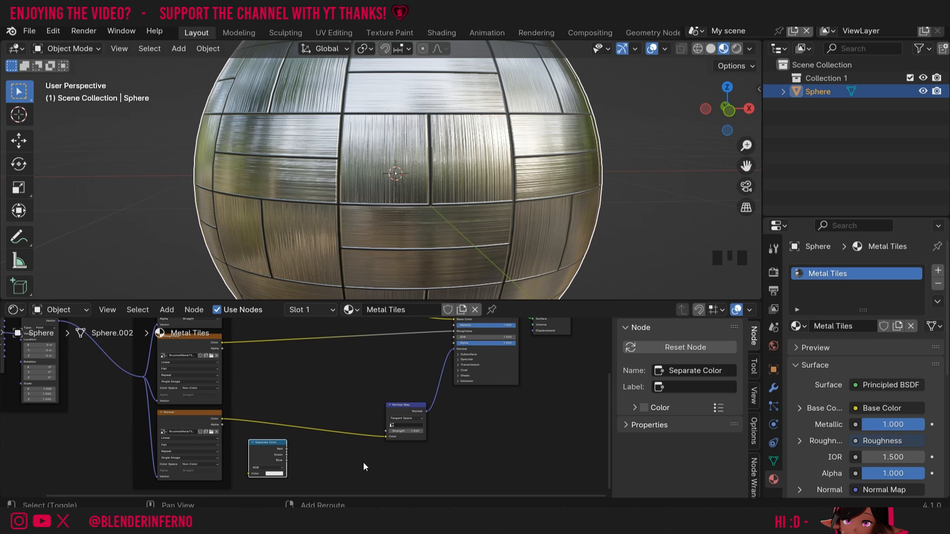
{"action": "key", "text": "shift+a"}
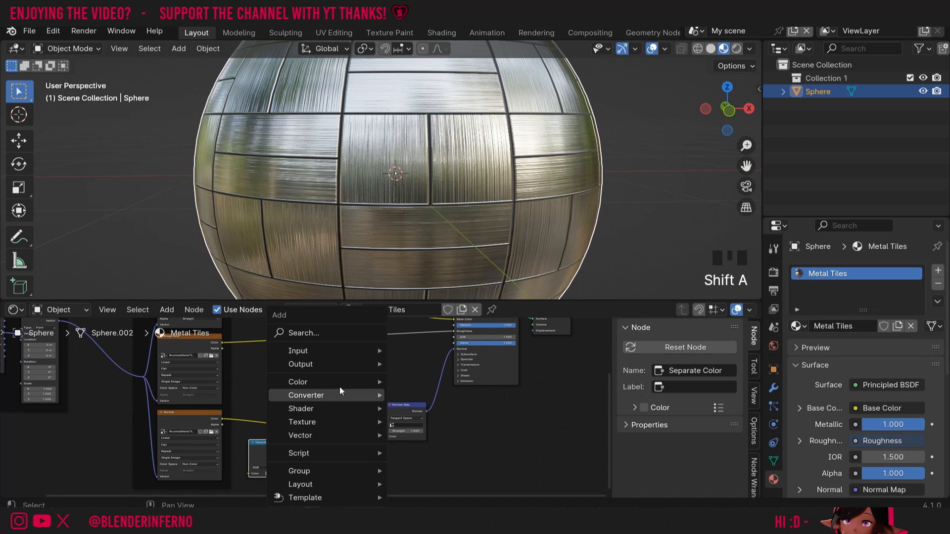
{"action": "type", "text": "c"}
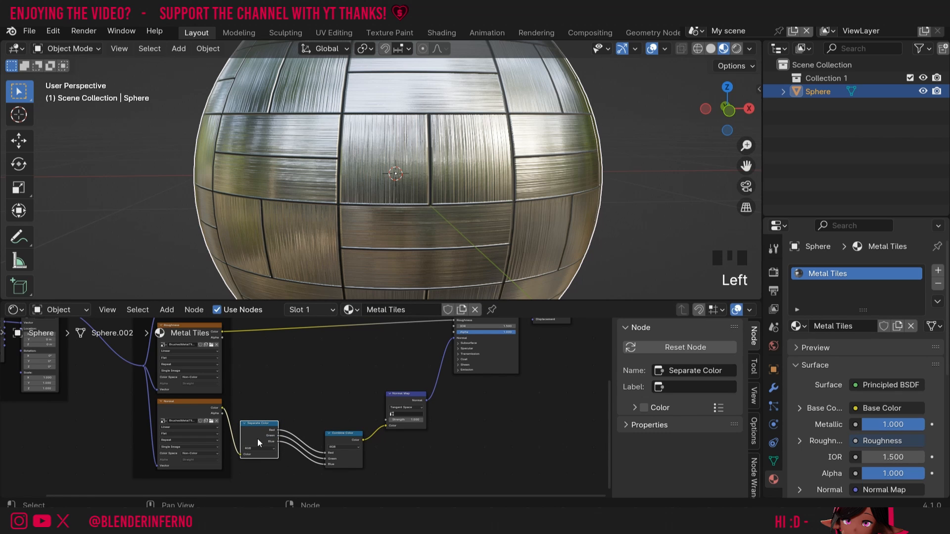
{"action": "mouse_move", "coordinate": [269, 440]}
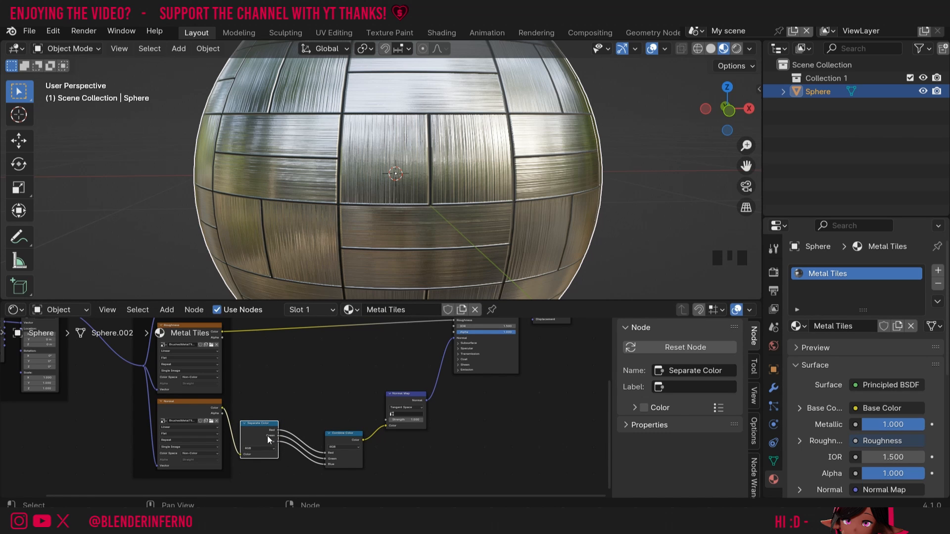
{"action": "mouse_move", "coordinate": [273, 437]}
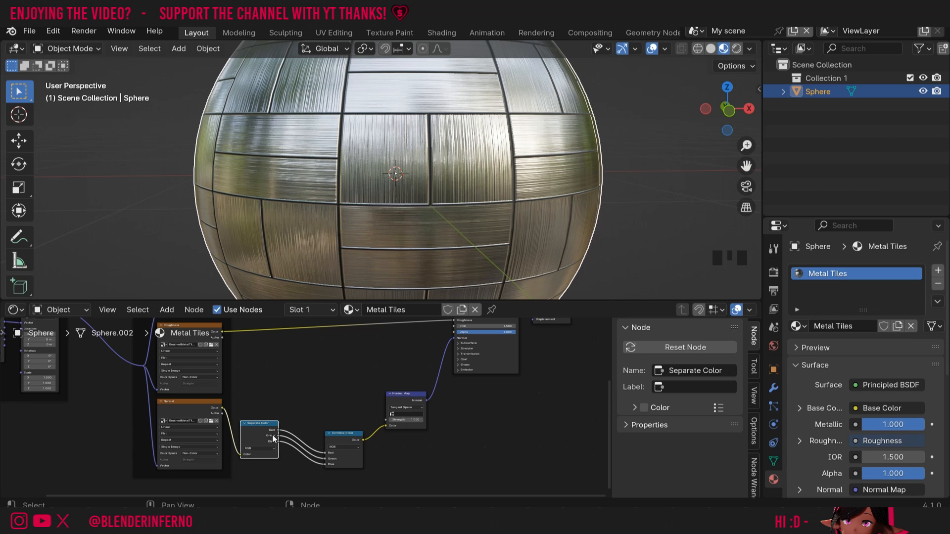
{"action": "mouse_move", "coordinate": [346, 440]}
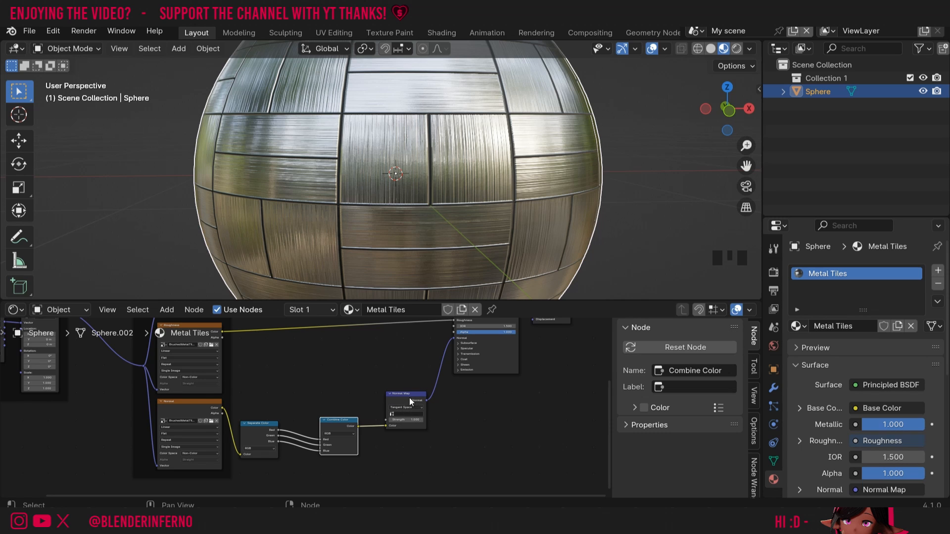
{"action": "mouse_move", "coordinate": [472, 149]}
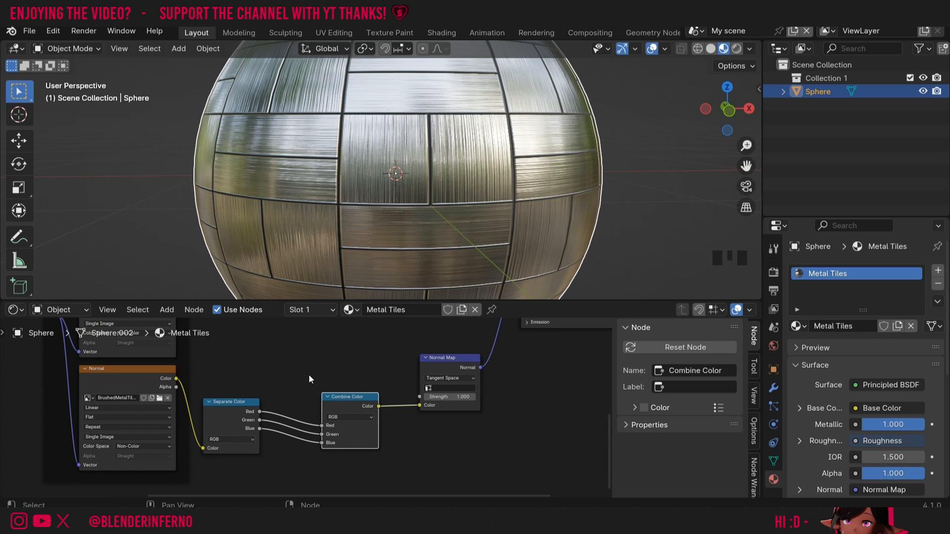
- Add an Invert Color node on the green channel link
{"action": "key", "text": "shift+a"}
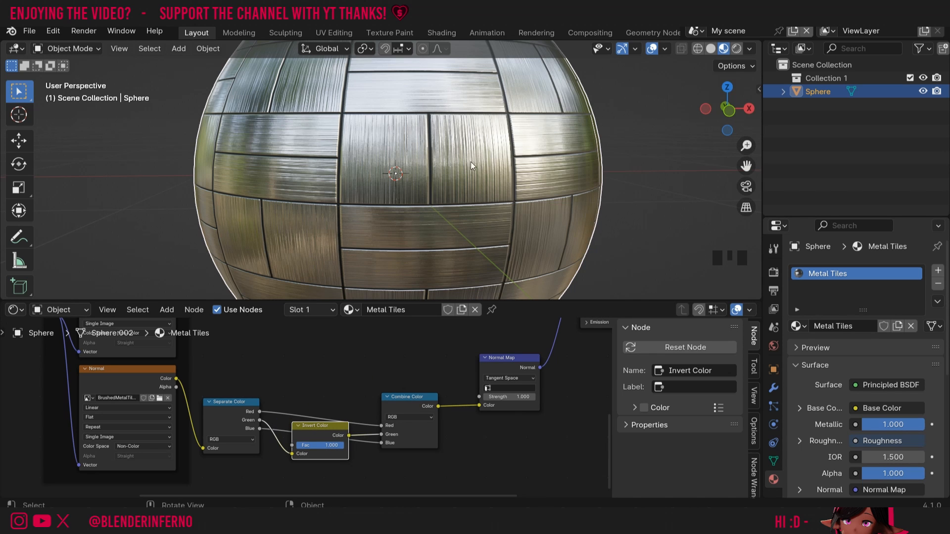
{"action": "mouse_move", "coordinate": [447, 216]}
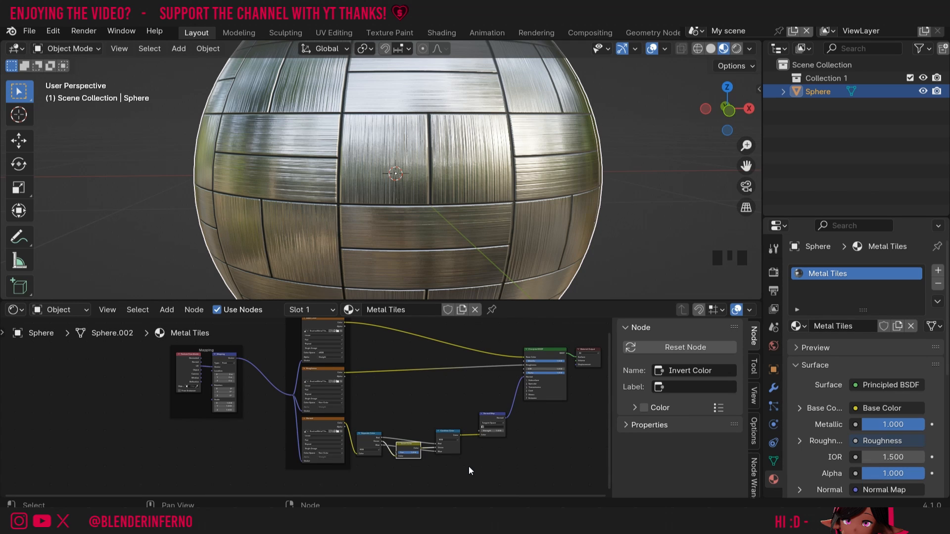
{"action": "mouse_move", "coordinate": [457, 460]}
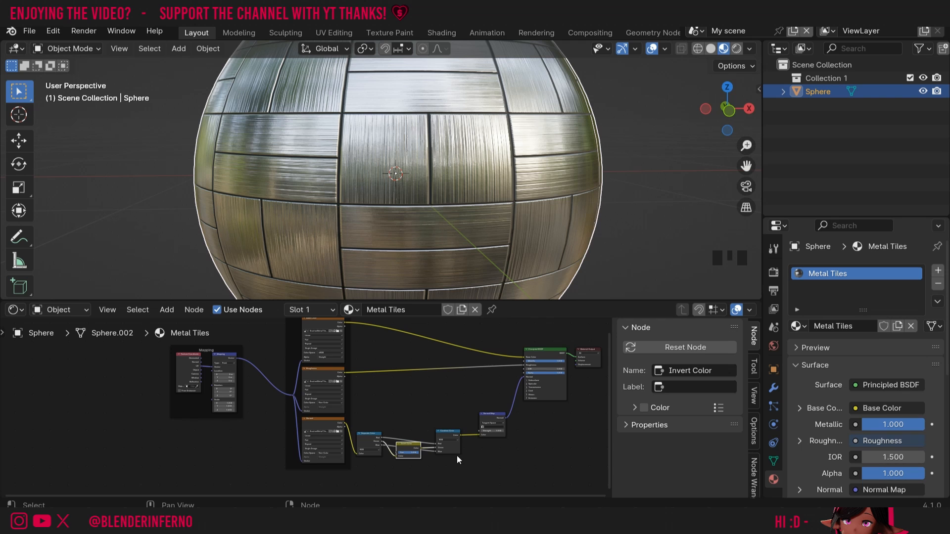
{"action": "mouse_move", "coordinate": [456, 467]}
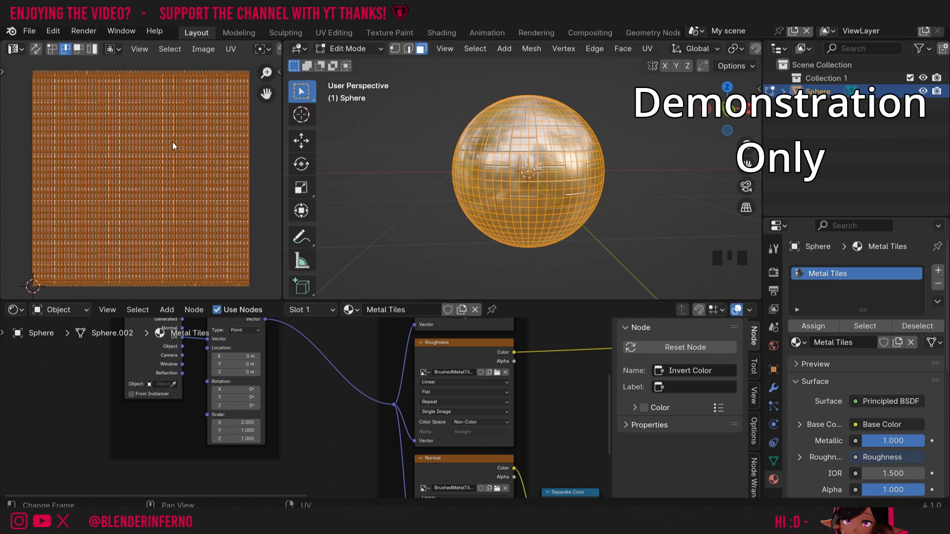
{"action": "mouse_move", "coordinate": [150, 175]}
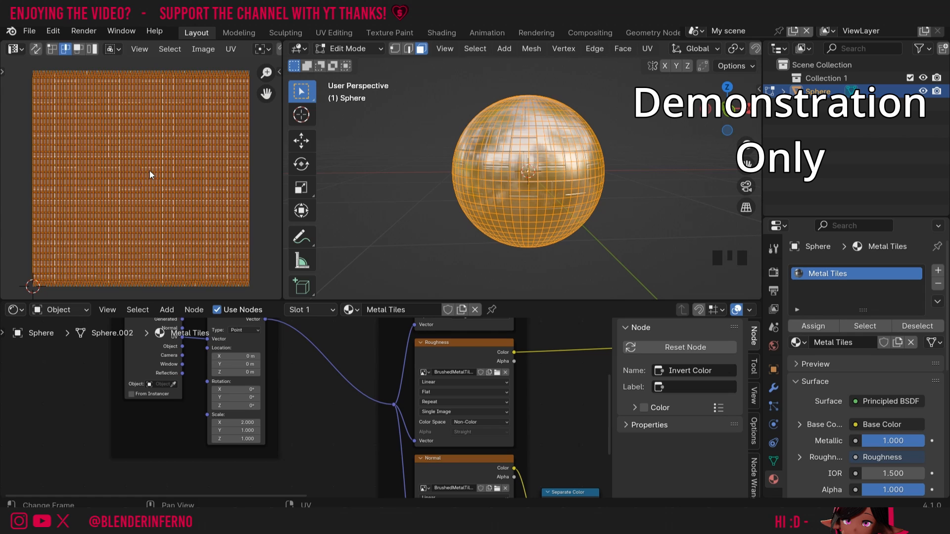
- Scale the sphere's UVs by 2 along the X axis
{"action": "key", "text": "s"}
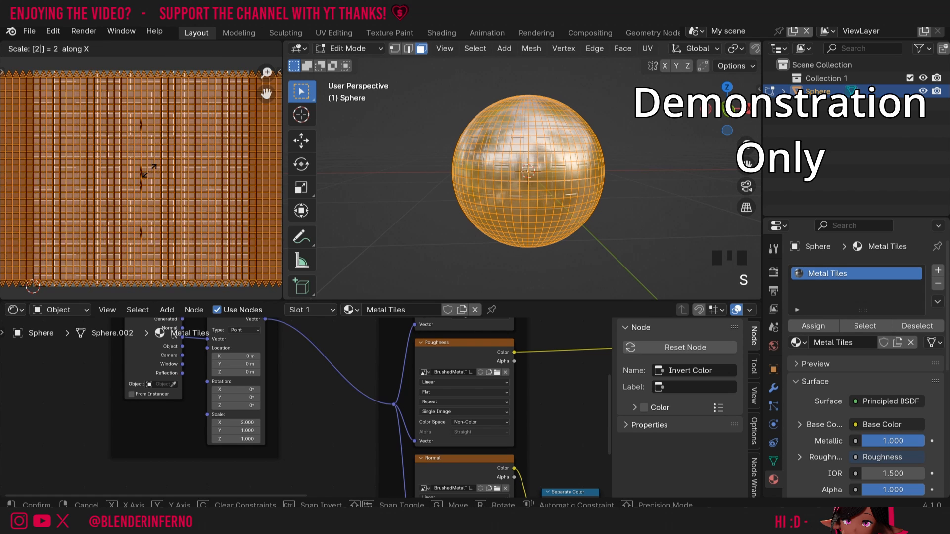